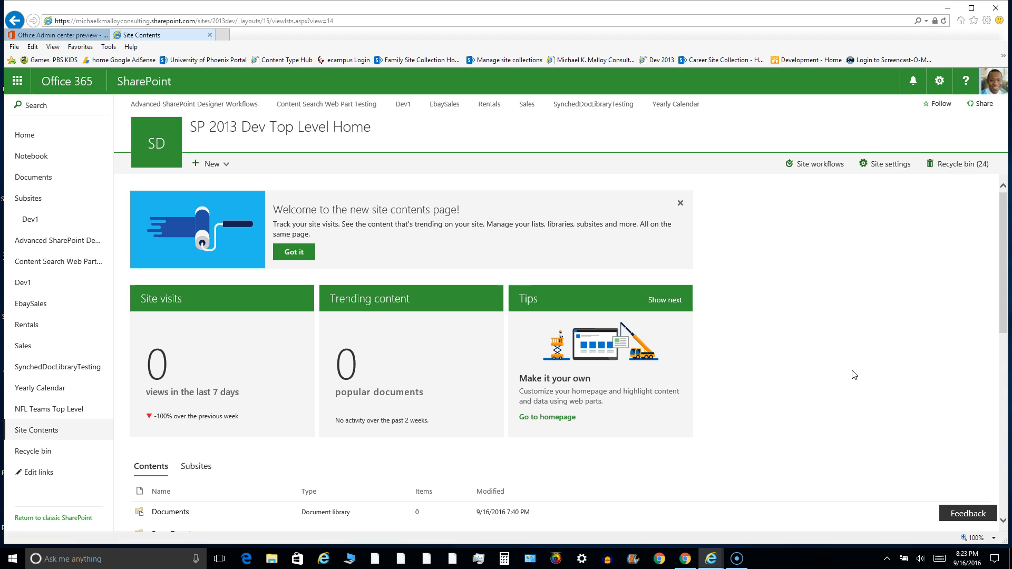
mouse_move(401, 269)
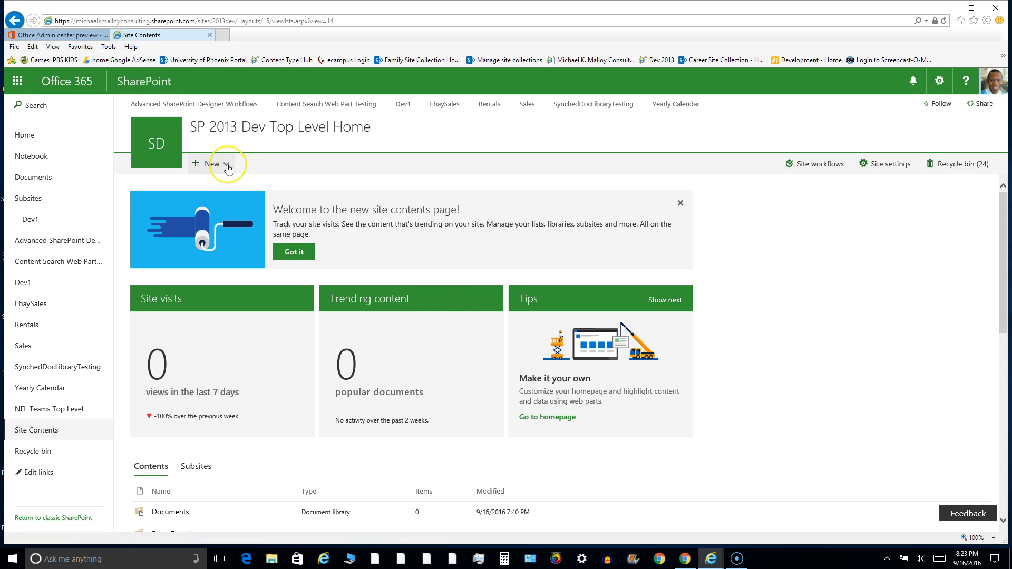
mouse_move(246, 168)
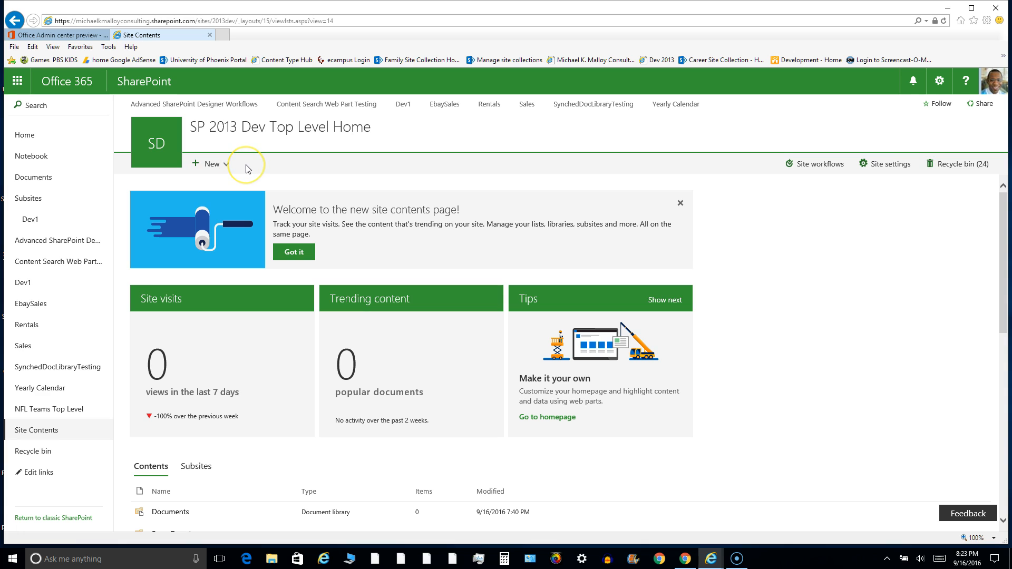
mouse_move(245, 168)
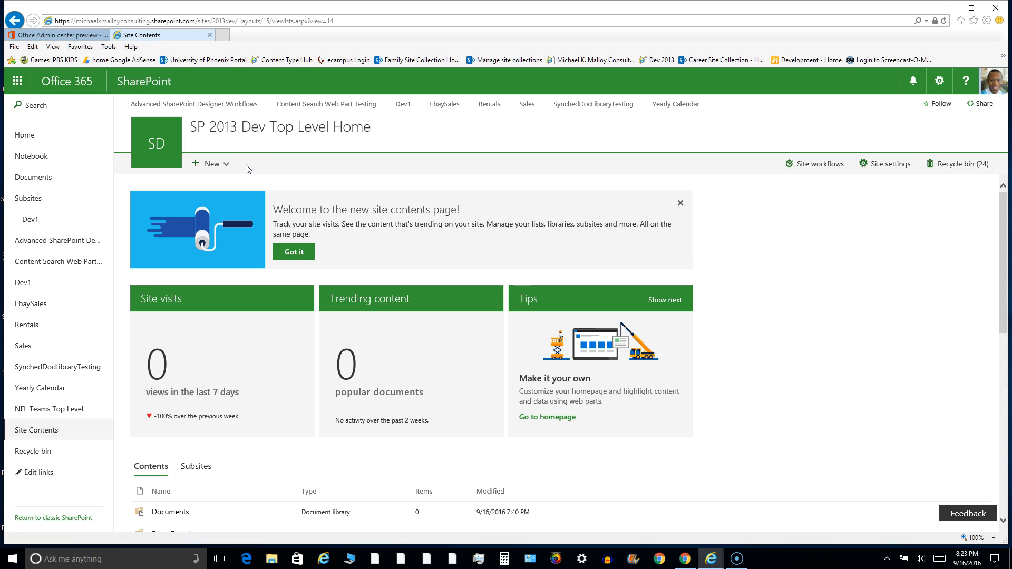
Check the New menu's content choices, then advance the Tips card to the logo and description tip.
click(211, 163)
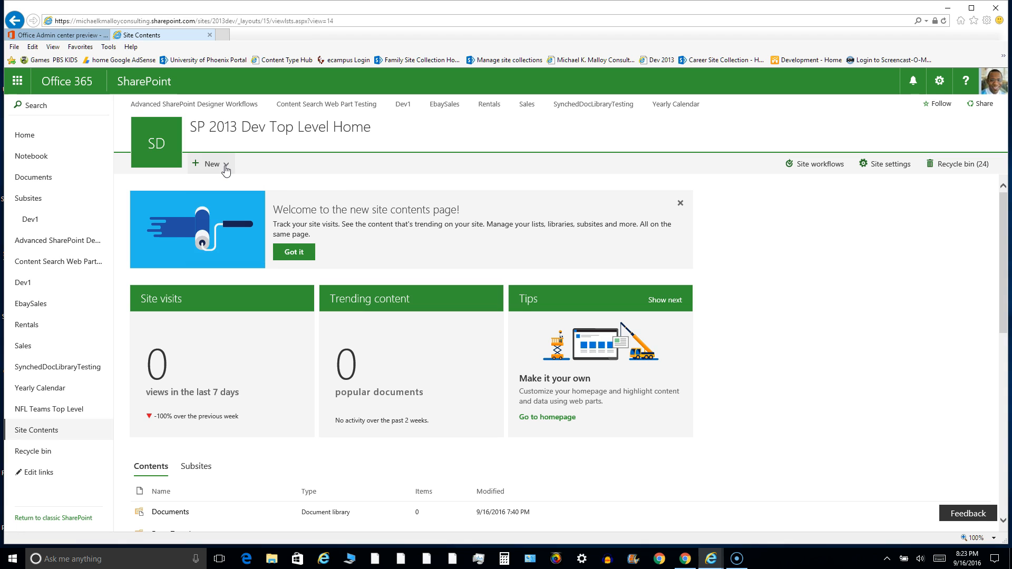
click(212, 163)
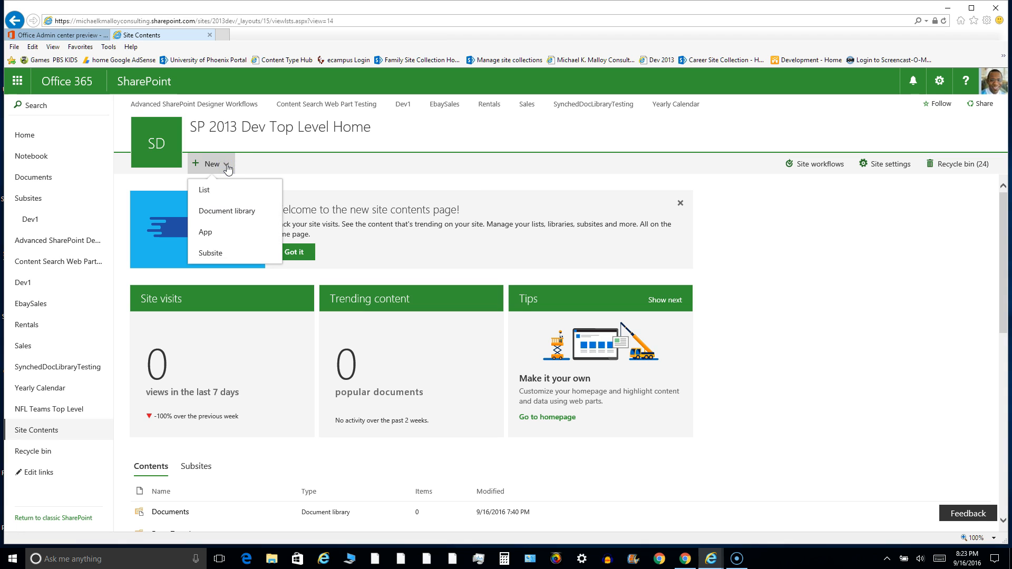
mouse_move(242, 192)
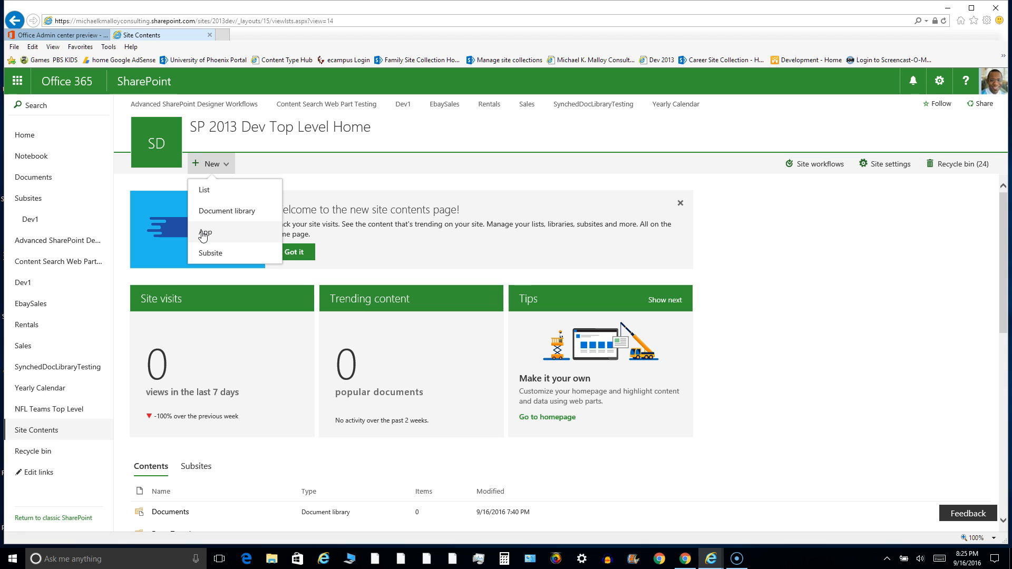
mouse_move(206, 191)
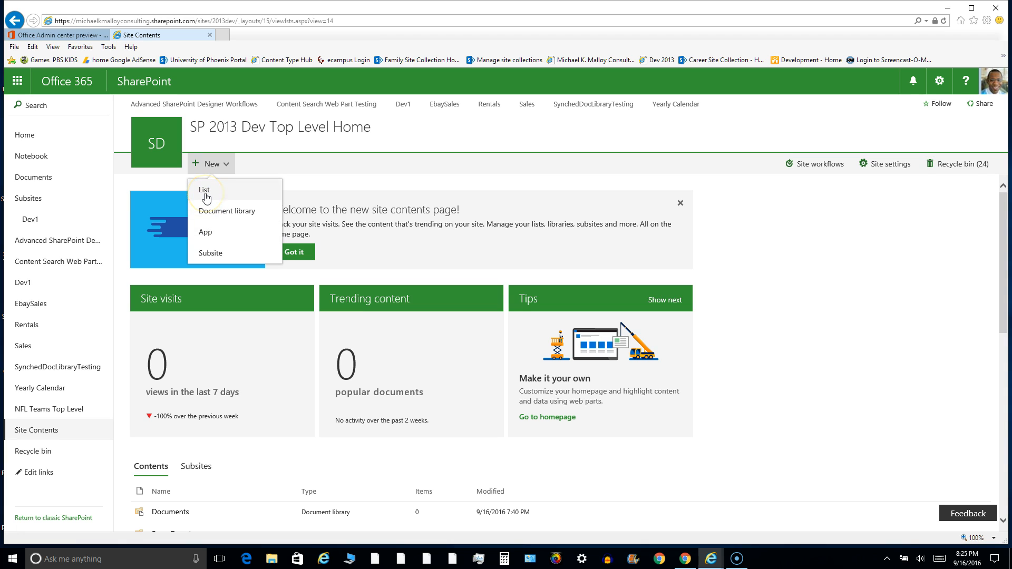
mouse_move(214, 215)
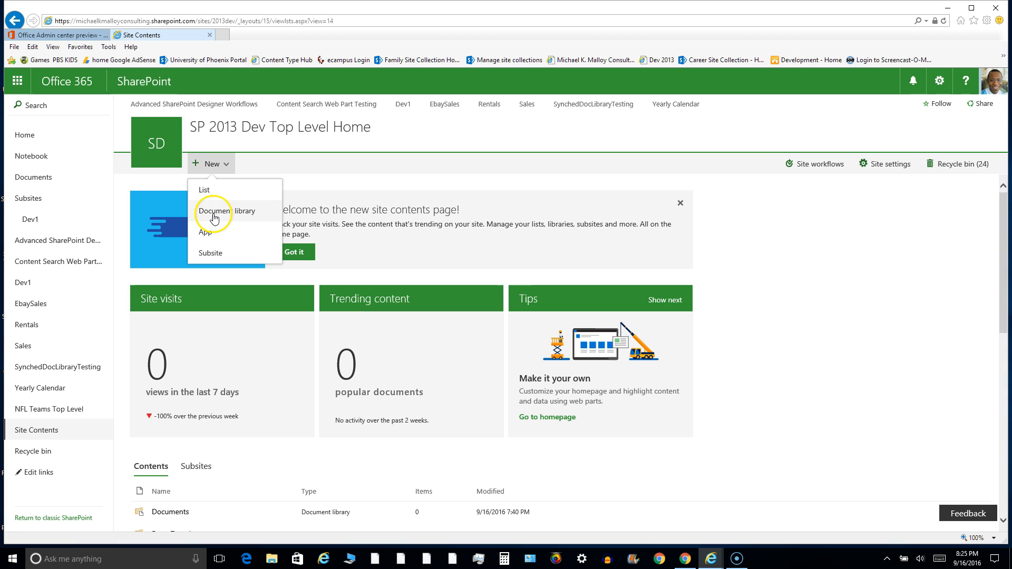
mouse_move(207, 232)
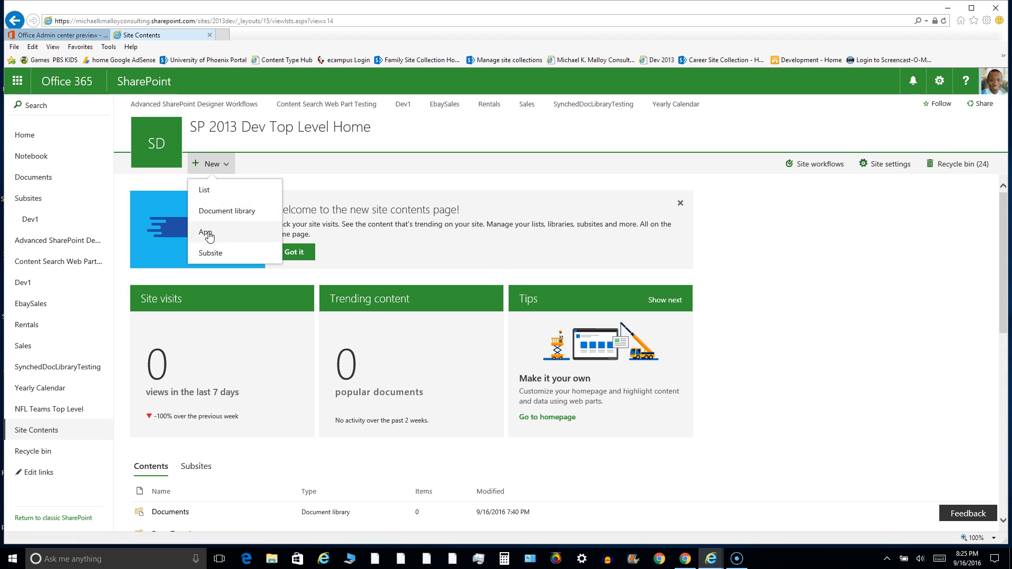
mouse_move(219, 252)
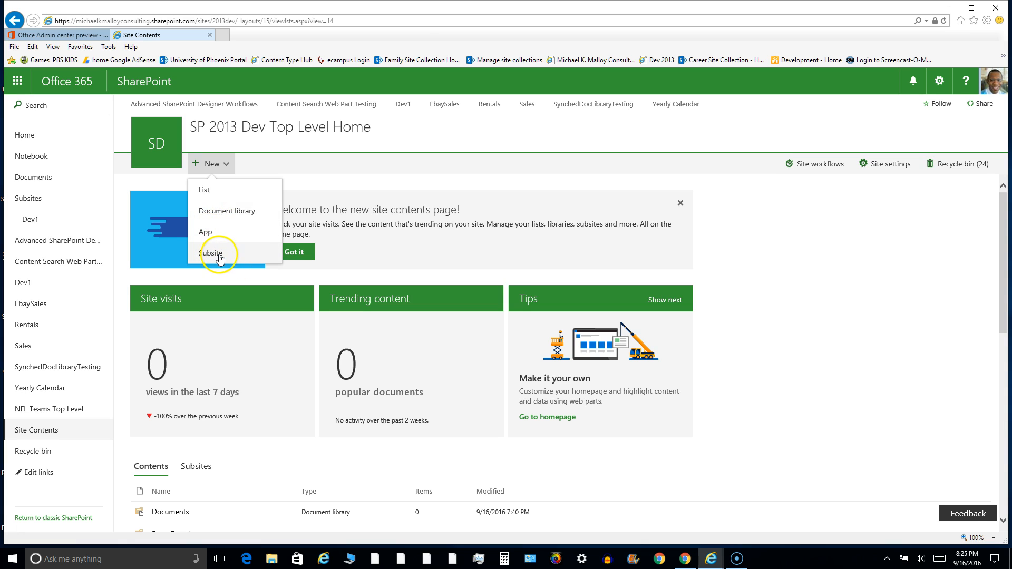
mouse_move(235, 257)
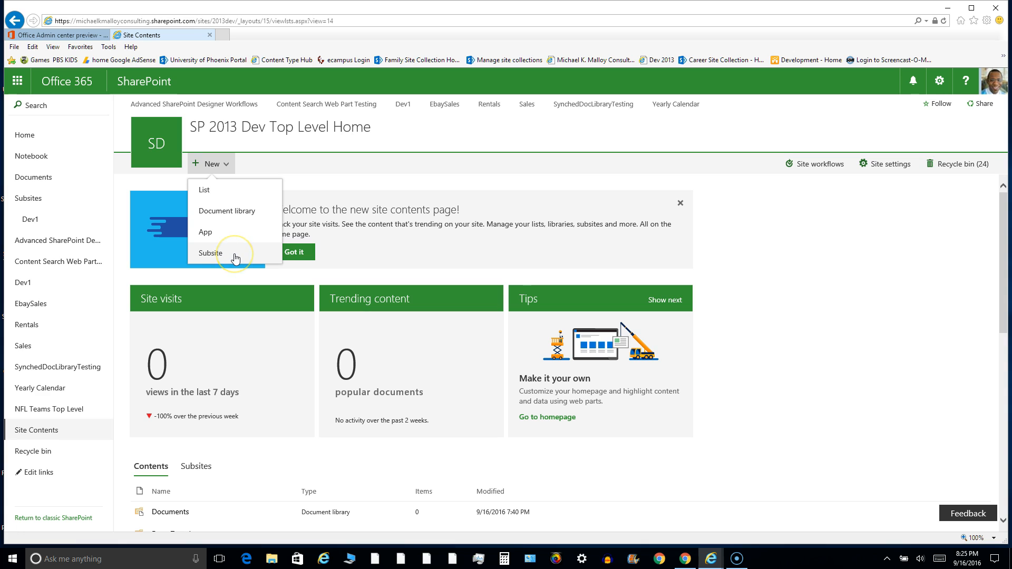
mouse_move(235, 252)
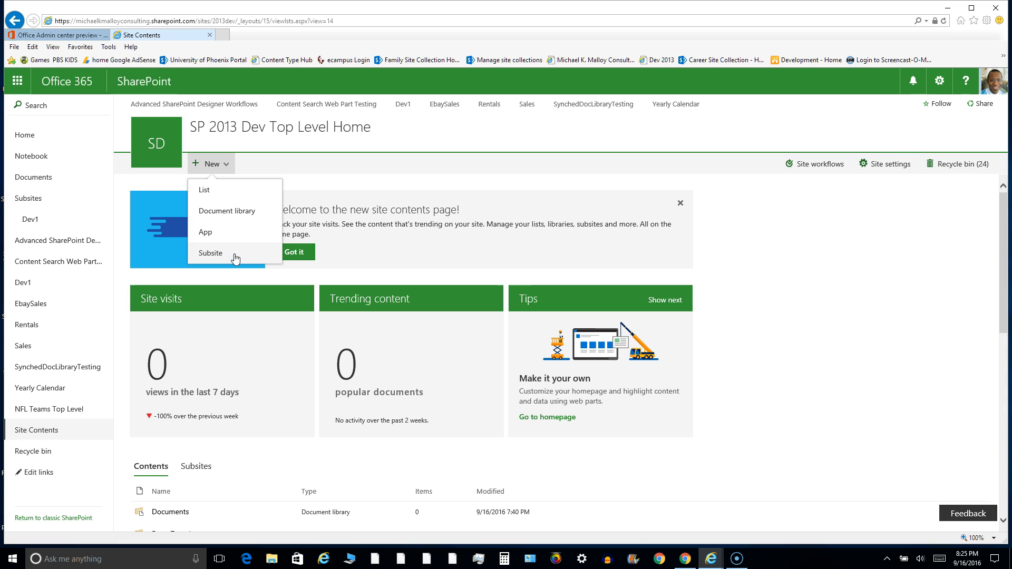
mouse_move(211, 232)
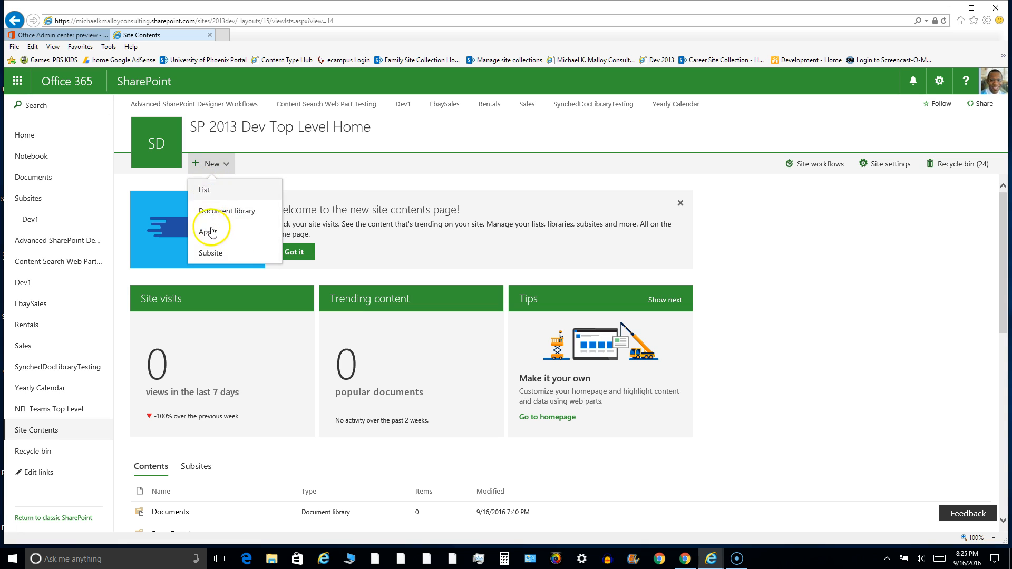
mouse_move(225, 214)
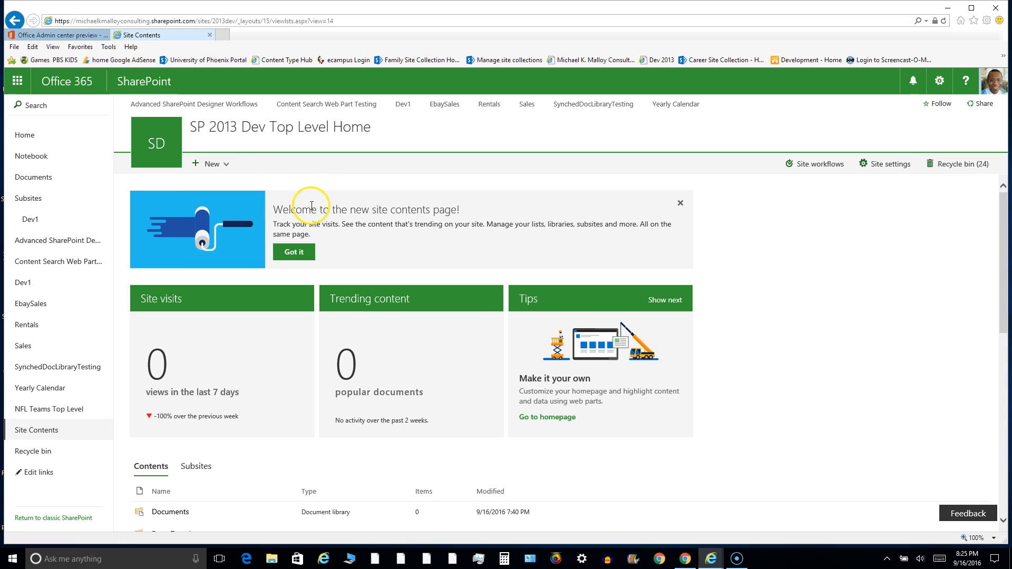
mouse_move(338, 234)
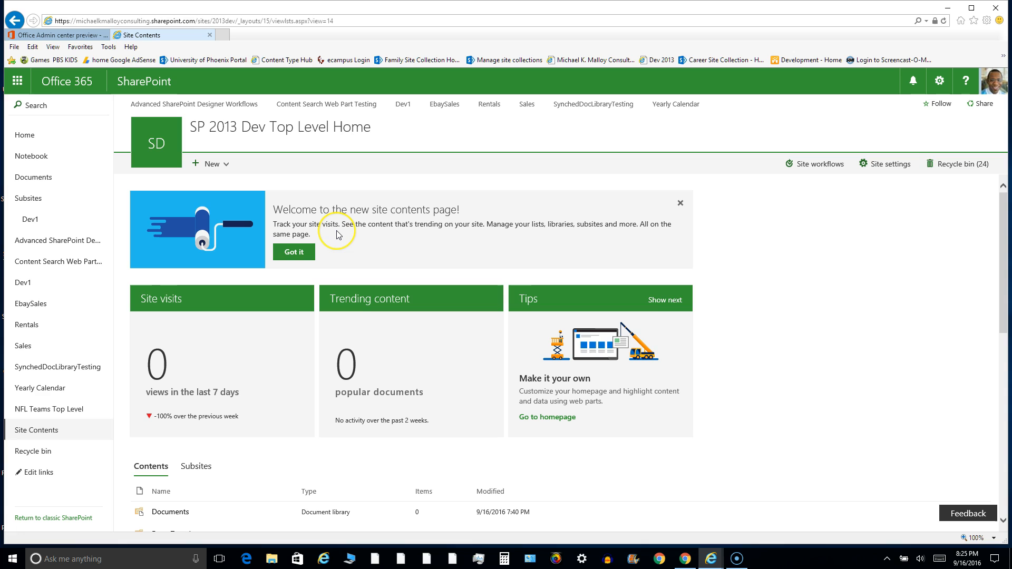
mouse_move(336, 235)
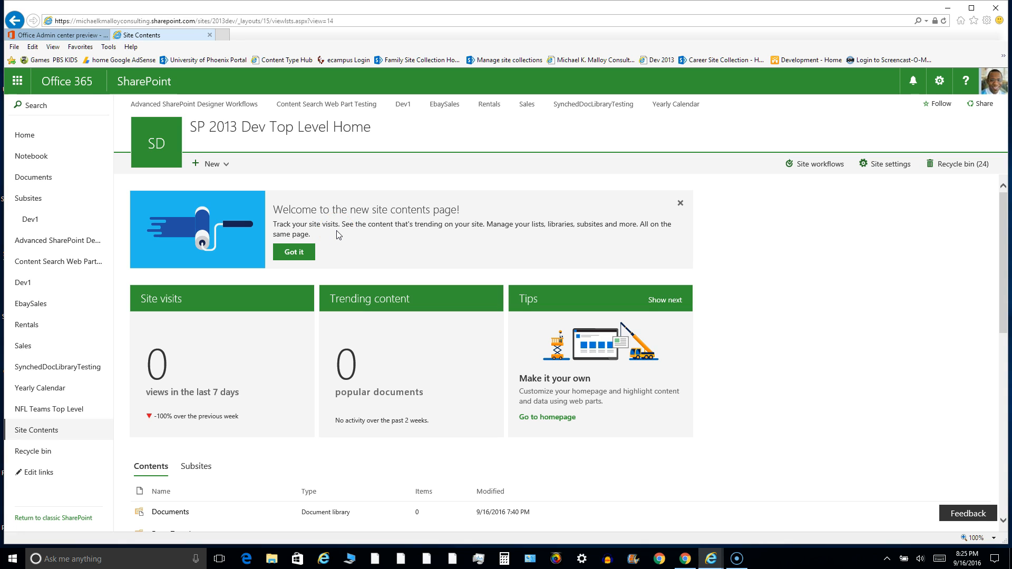
mouse_move(326, 252)
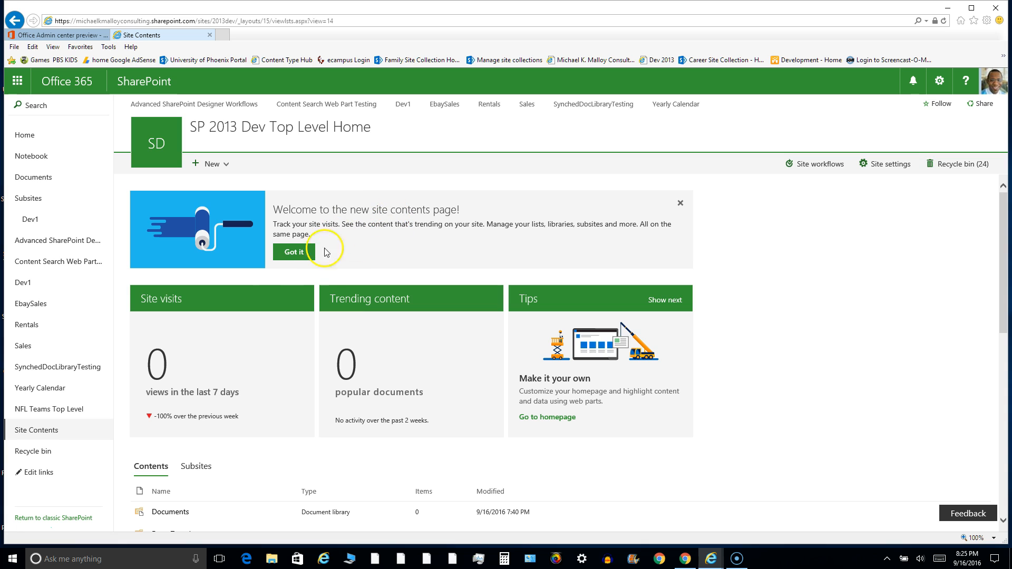
mouse_move(243, 308)
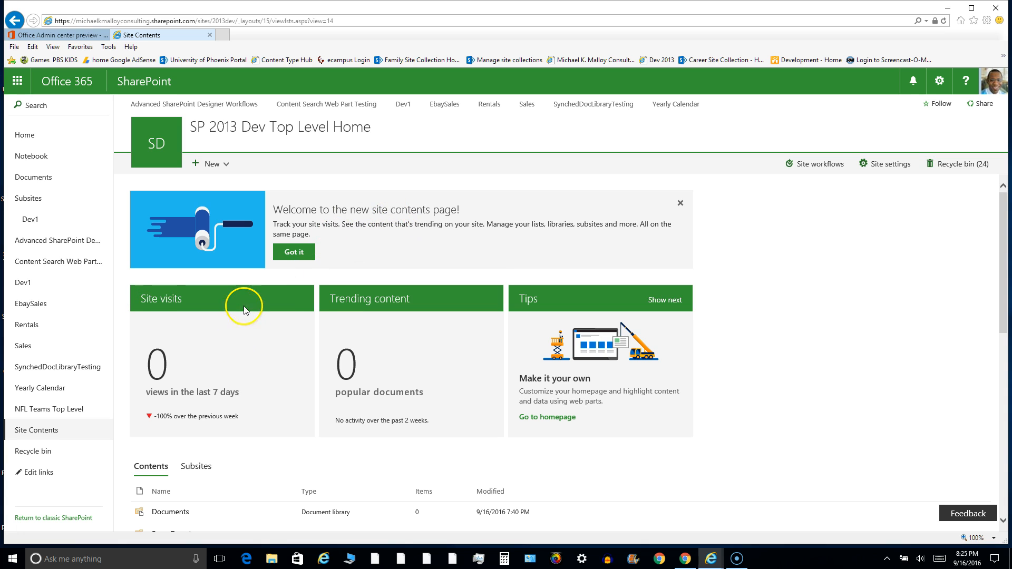
mouse_move(171, 318)
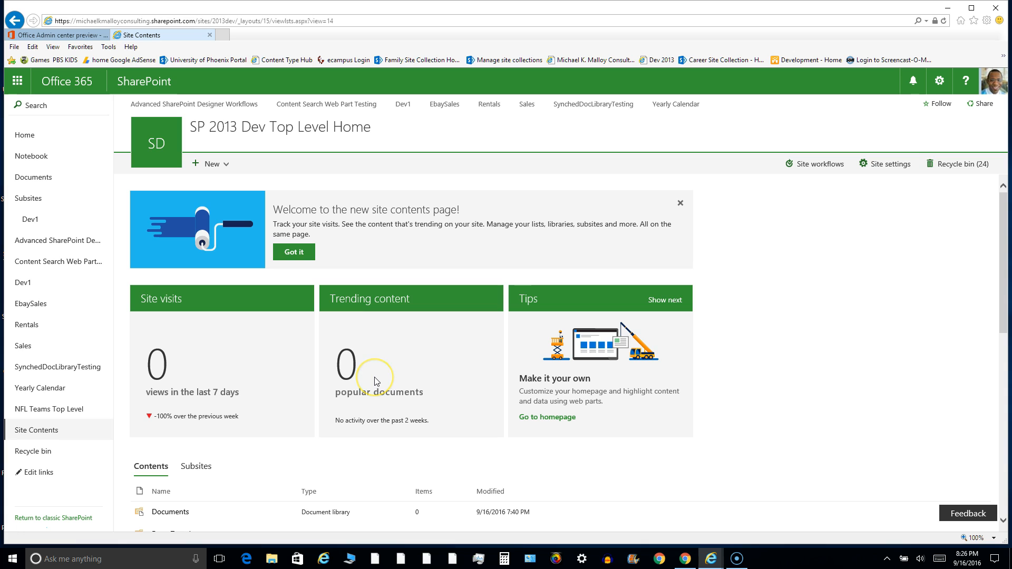
mouse_move(530, 370)
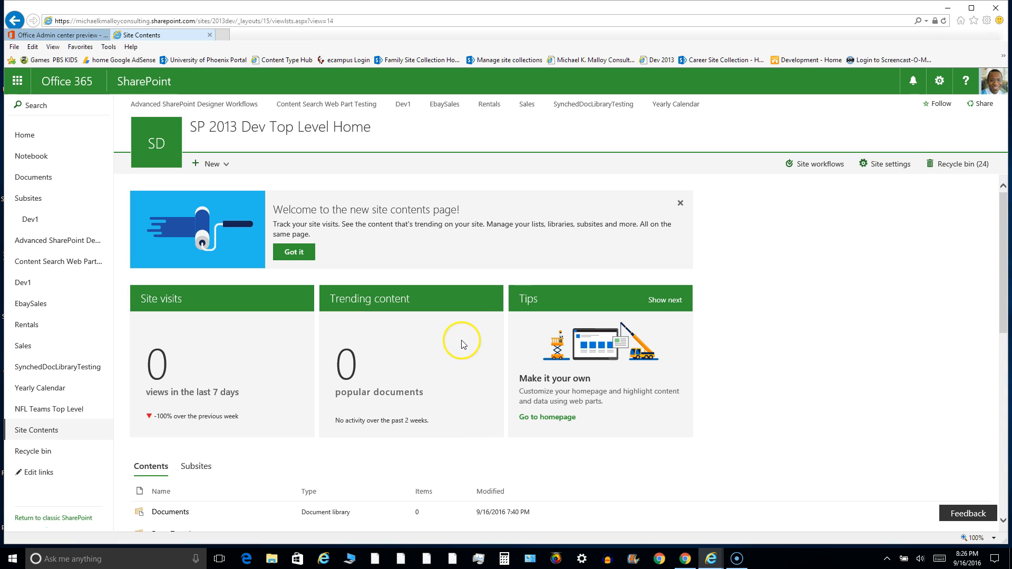
mouse_move(570, 364)
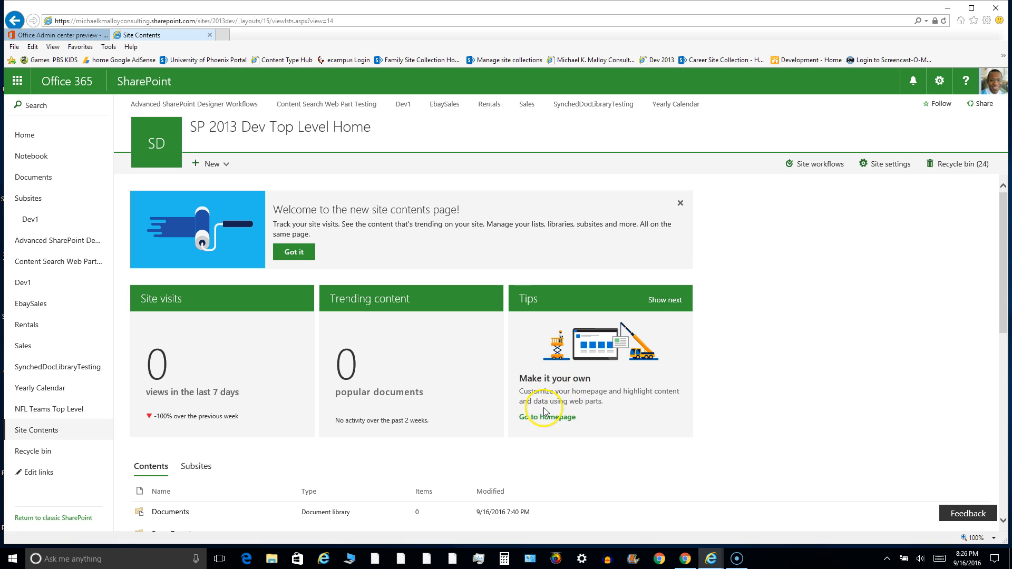
mouse_move(577, 367)
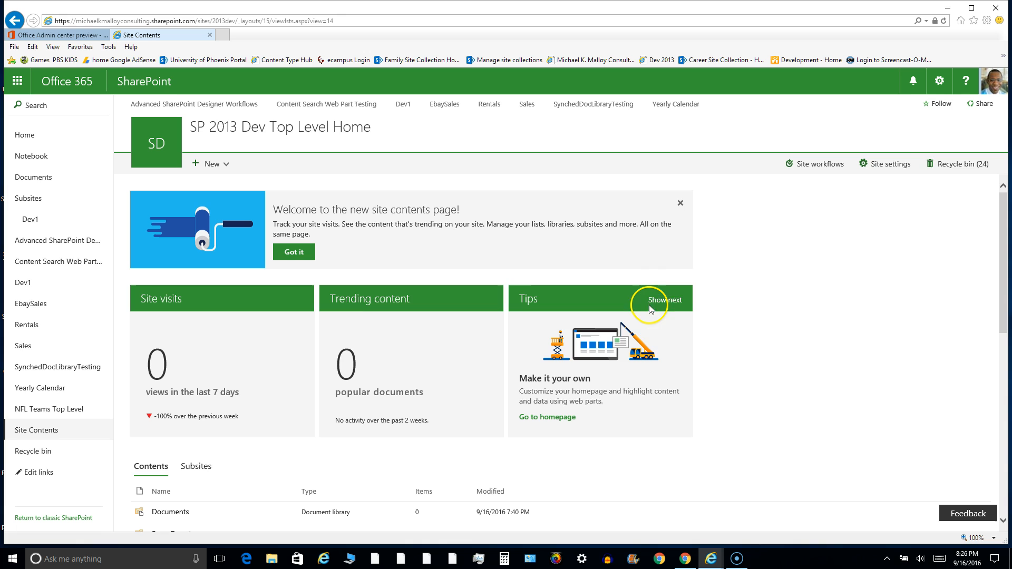
click(665, 300)
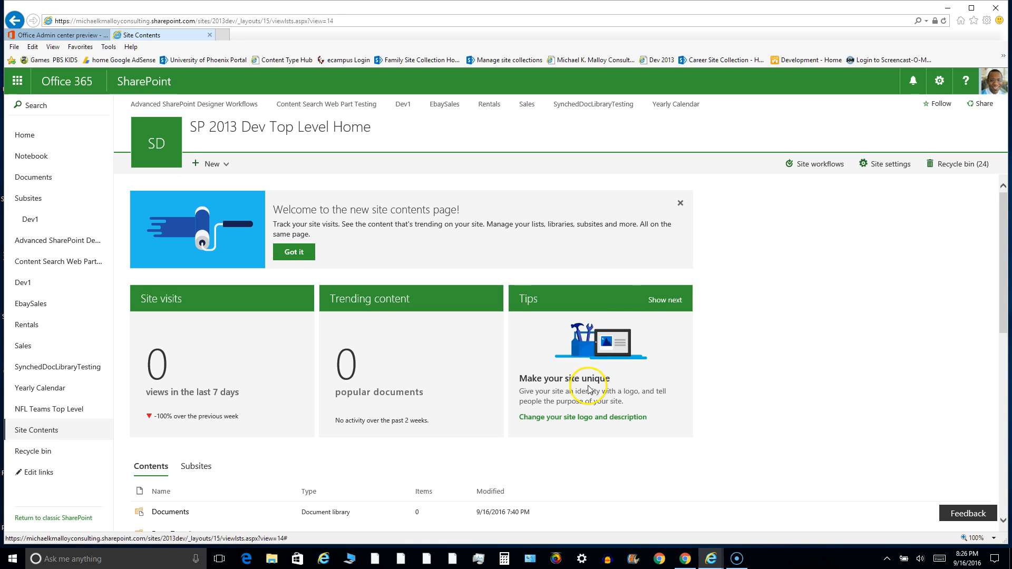
mouse_move(413, 331)
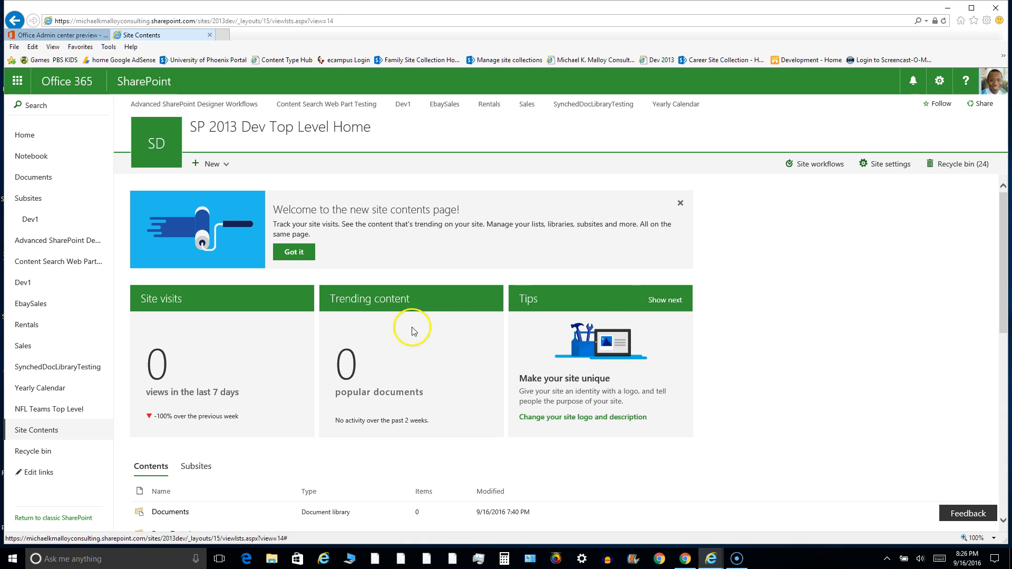
scroll(down, 3)
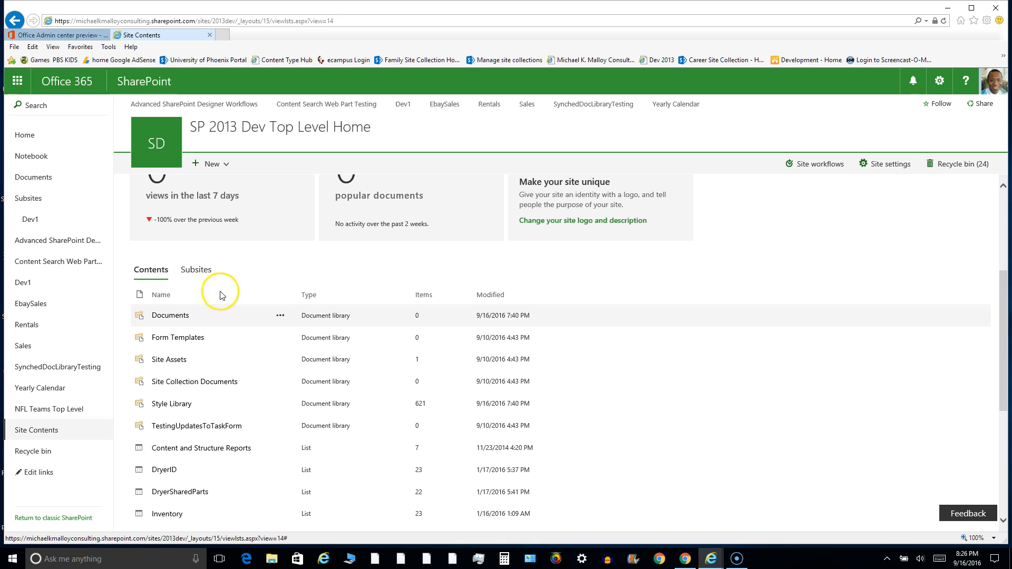
mouse_move(148, 286)
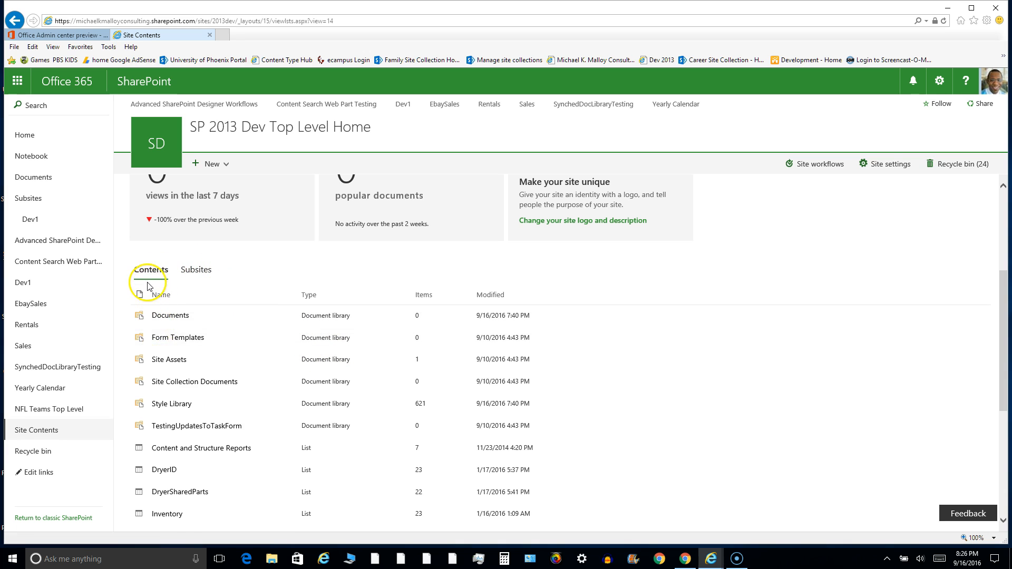
mouse_move(154, 281)
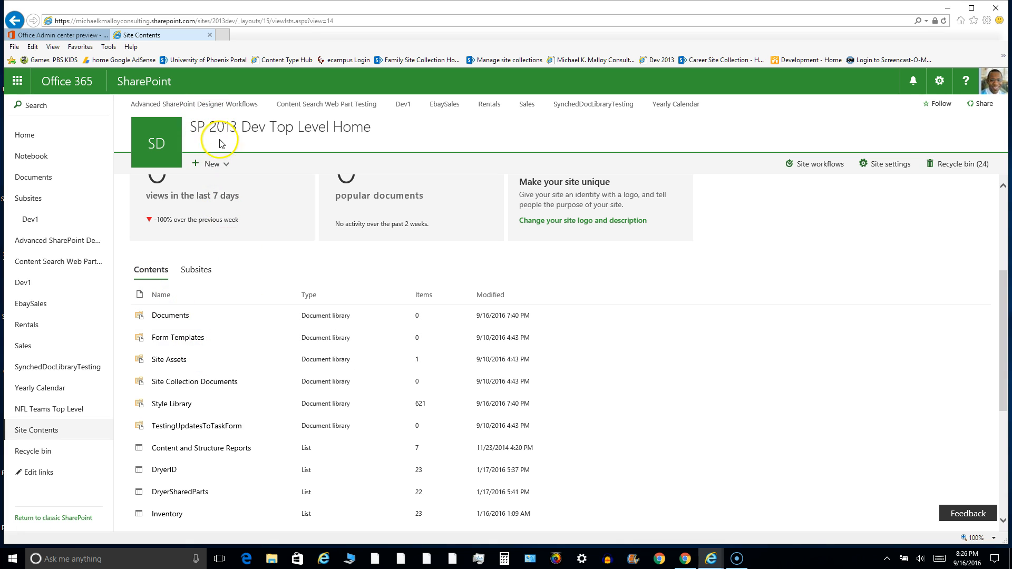
scroll(down, 3)
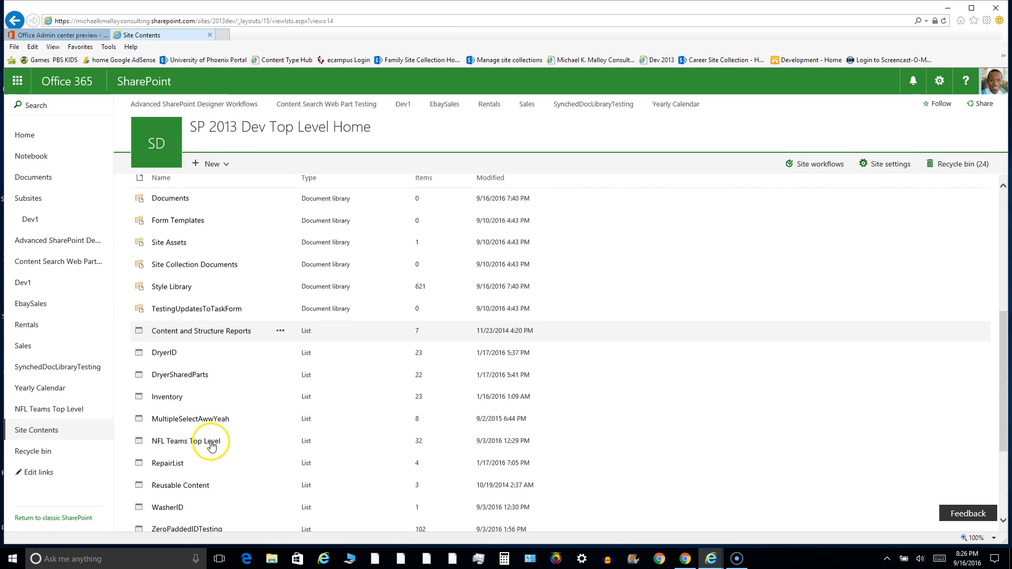
scroll(down, 3)
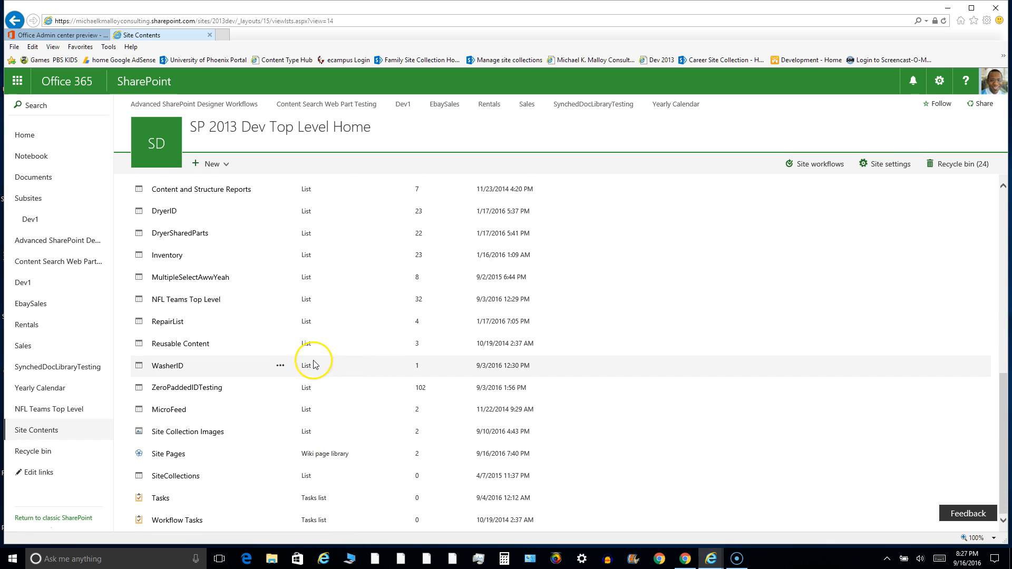
scroll(up, 3)
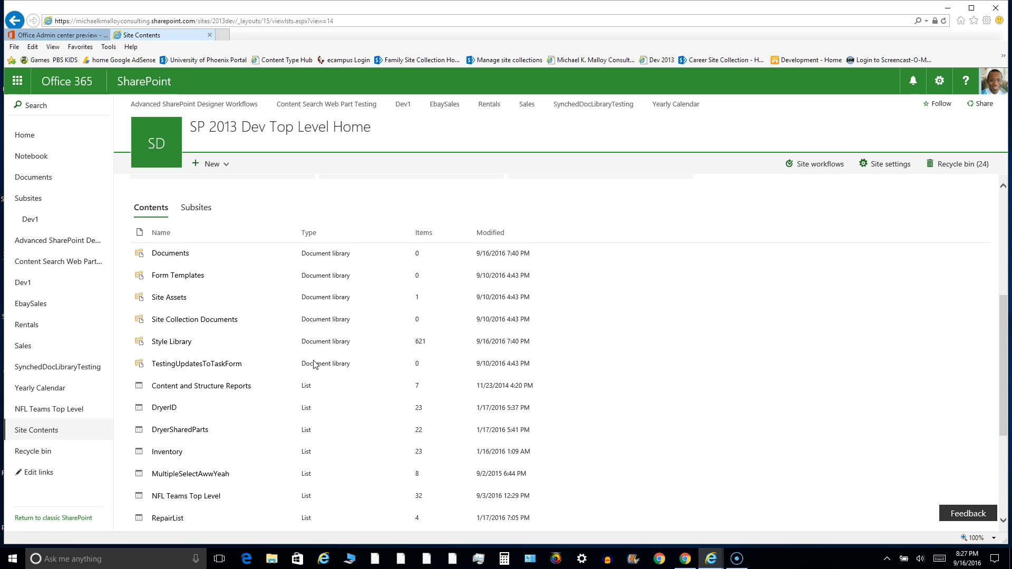
scroll(down, 3)
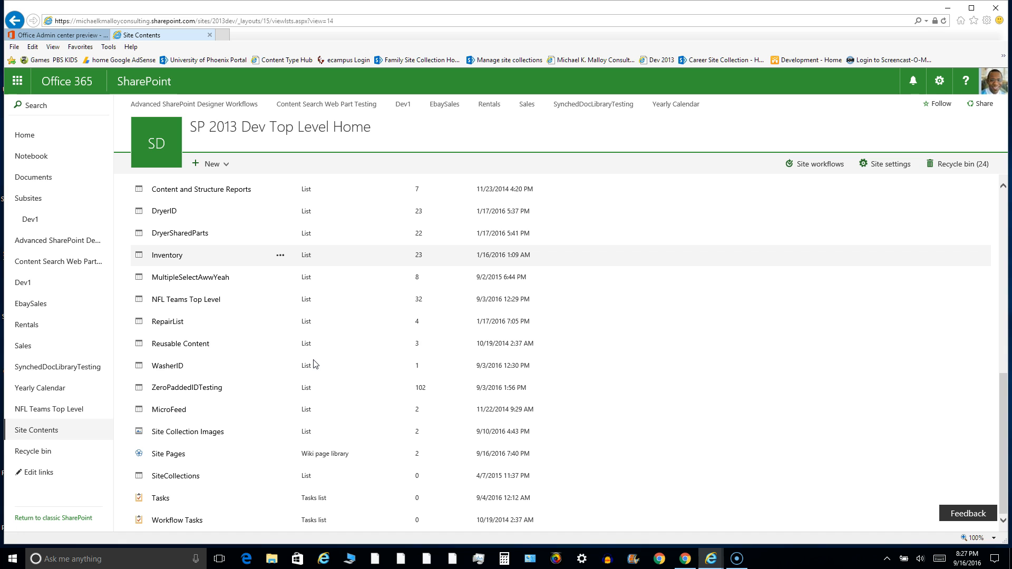
scroll(up, 3)
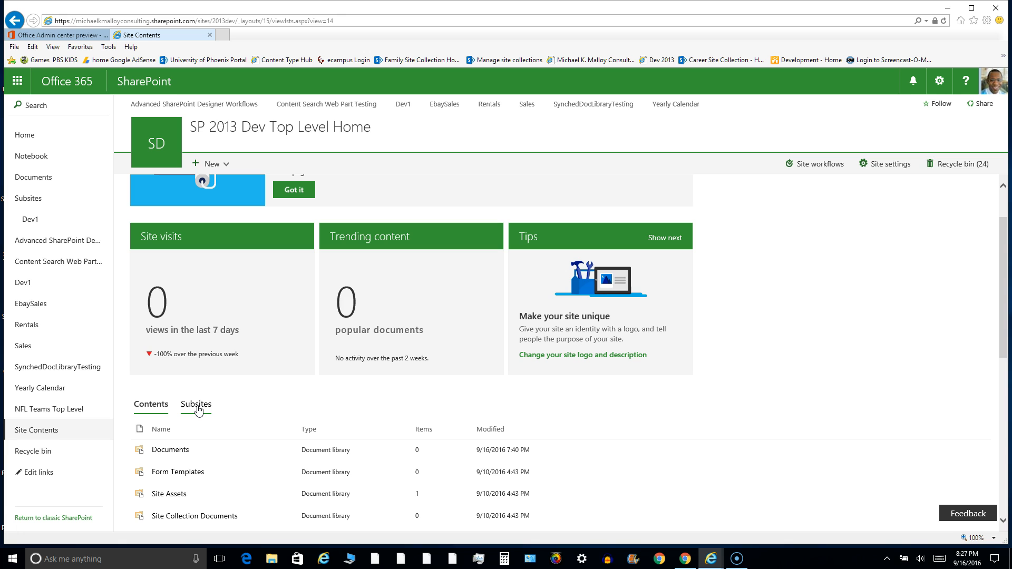
Switch the Site Contents view to Subsites and review their descriptions, created and modified dates.
click(196, 404)
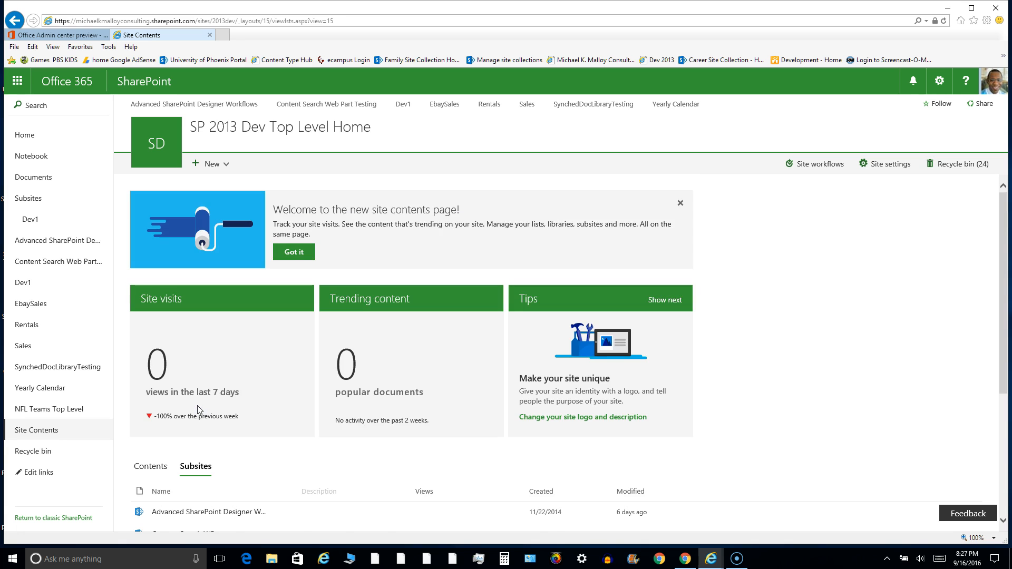
scroll(down, 3)
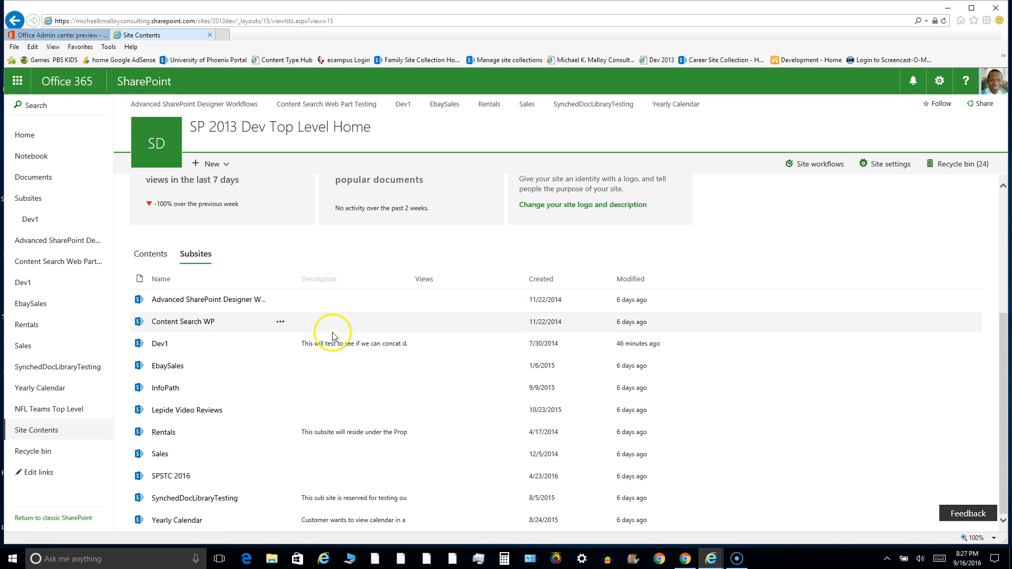
mouse_move(422, 355)
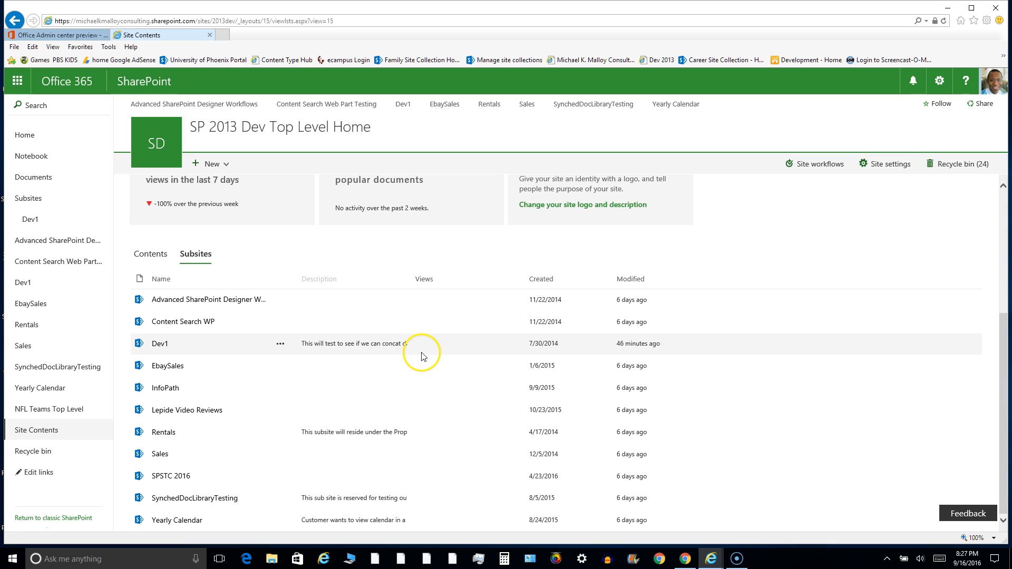
mouse_move(431, 358)
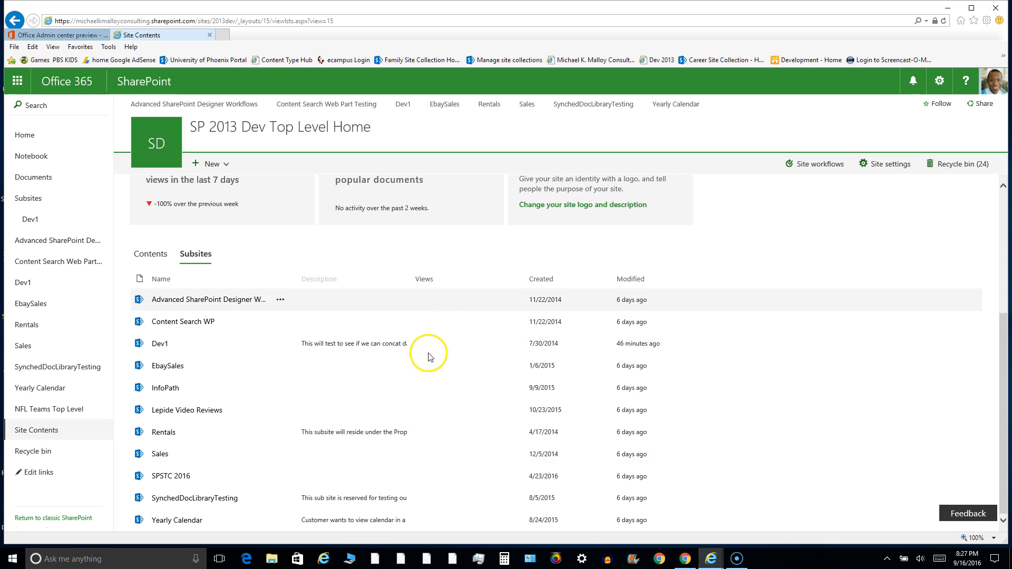
mouse_move(449, 359)
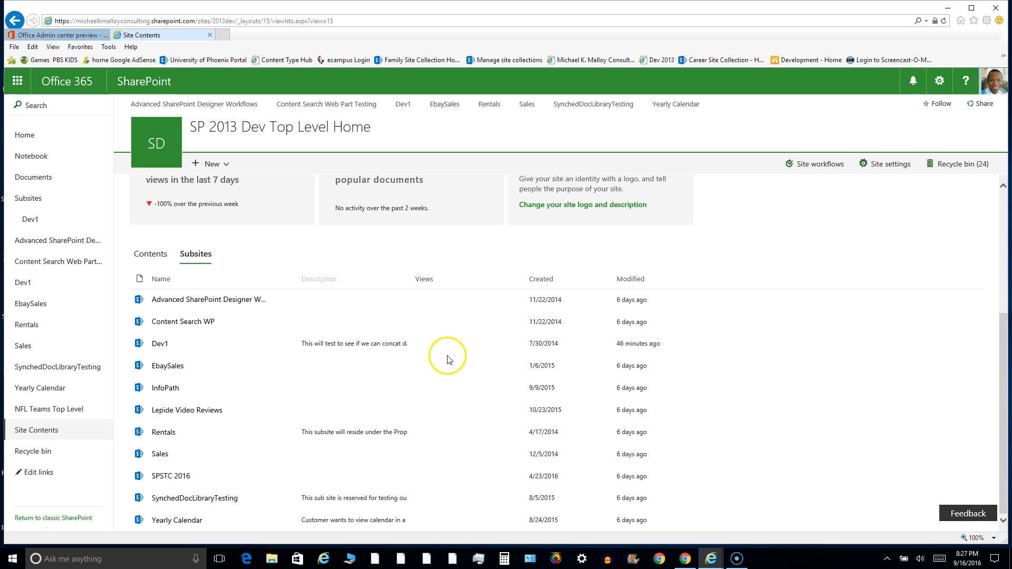
mouse_move(424, 298)
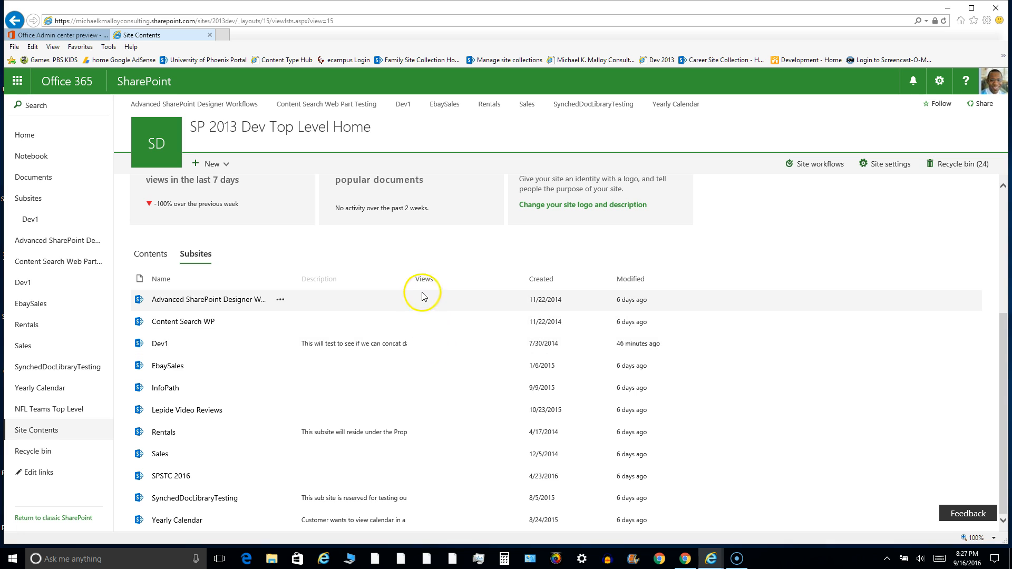
mouse_move(437, 339)
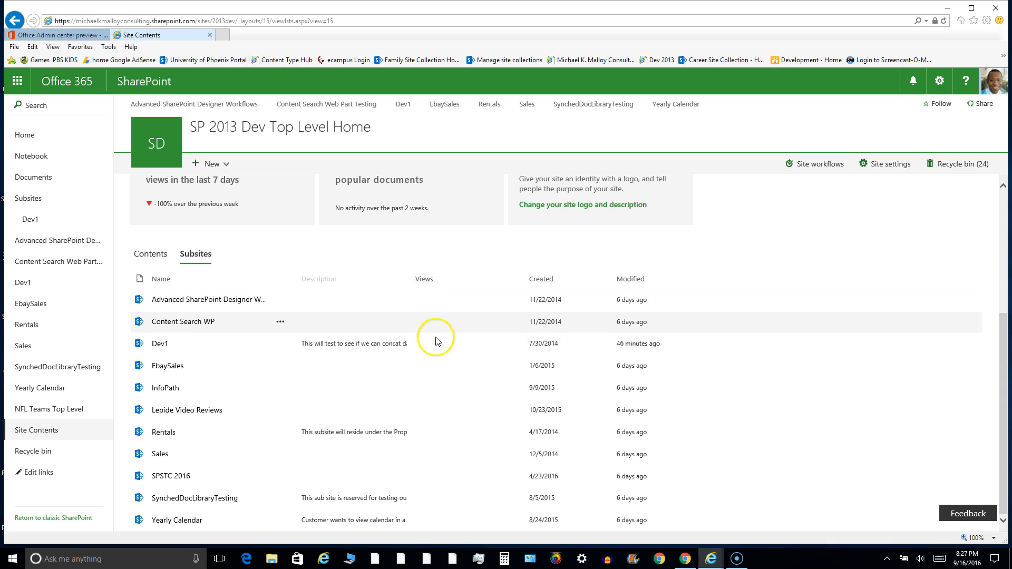
mouse_move(541, 283)
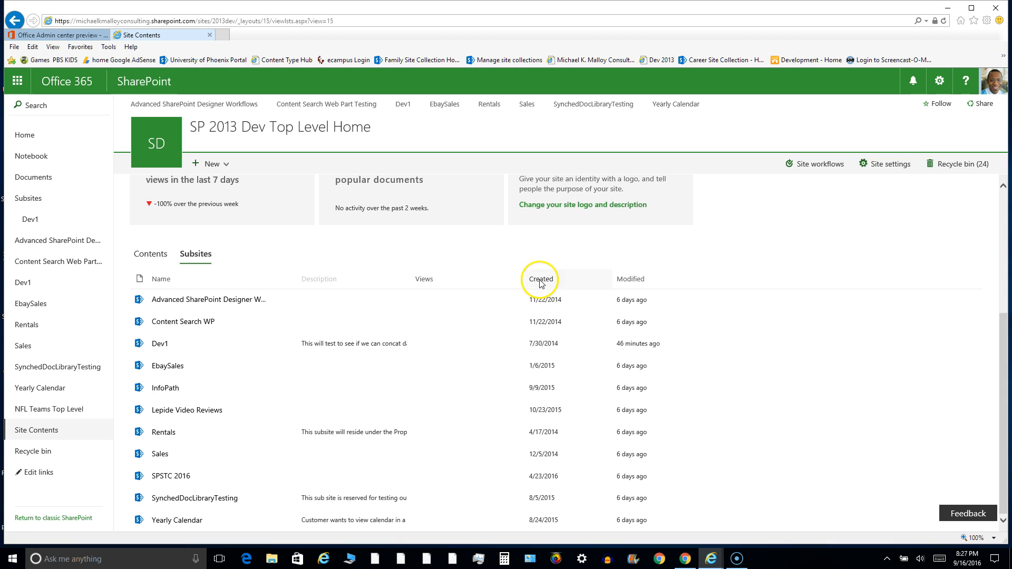
mouse_move(545, 315)
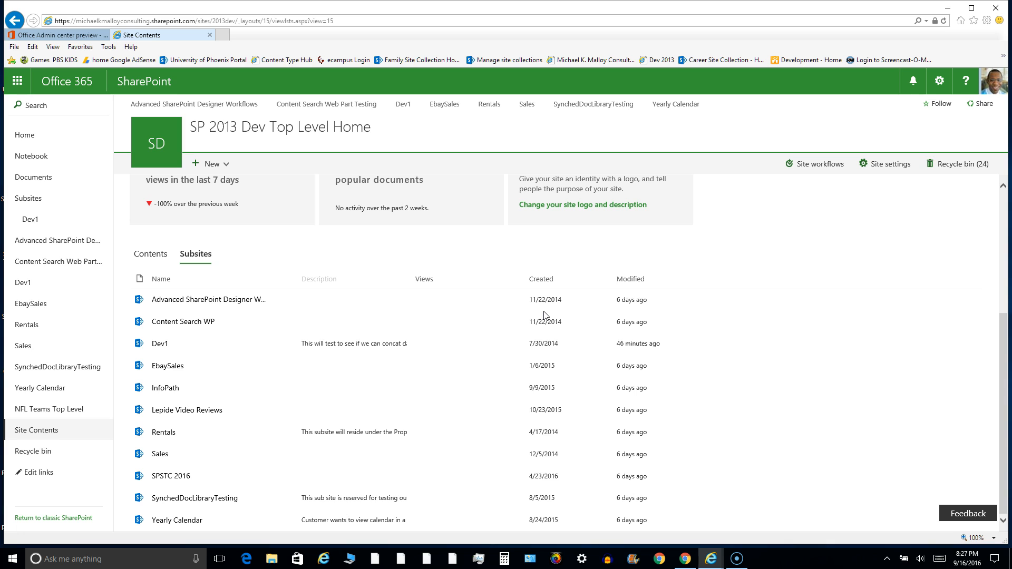
mouse_move(544, 321)
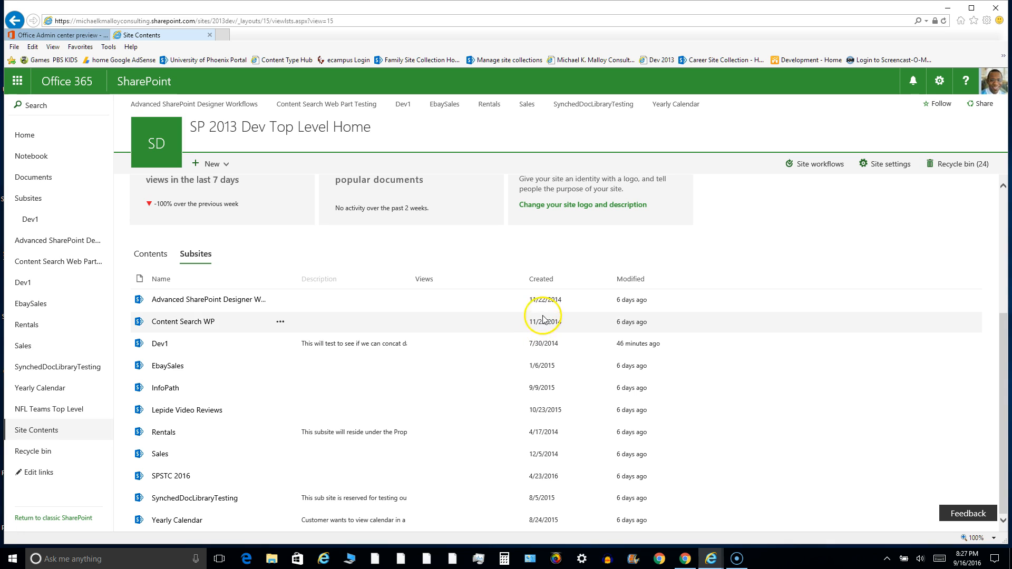
mouse_move(298, 329)
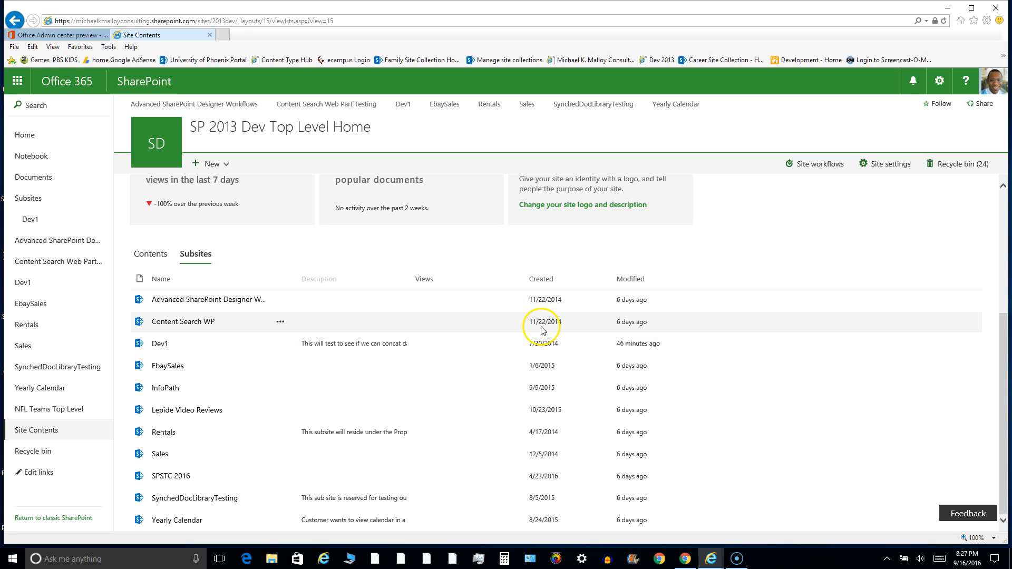
mouse_move(565, 312)
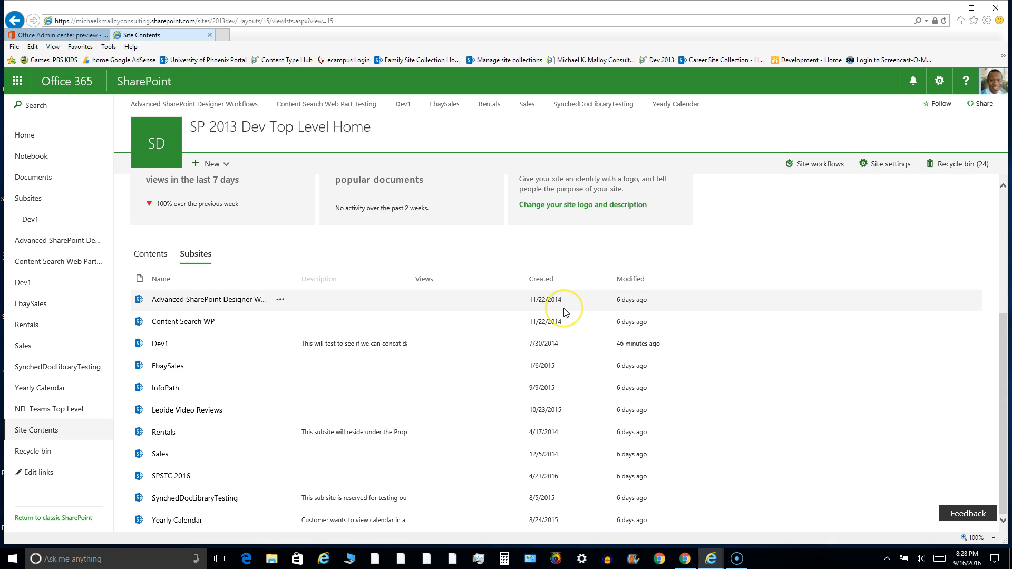
mouse_move(548, 315)
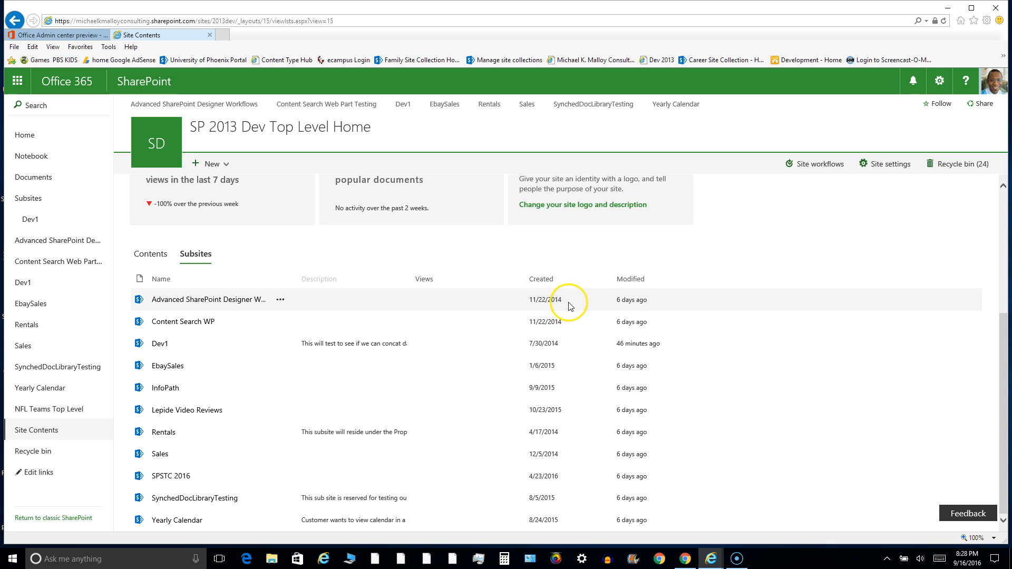
mouse_move(654, 428)
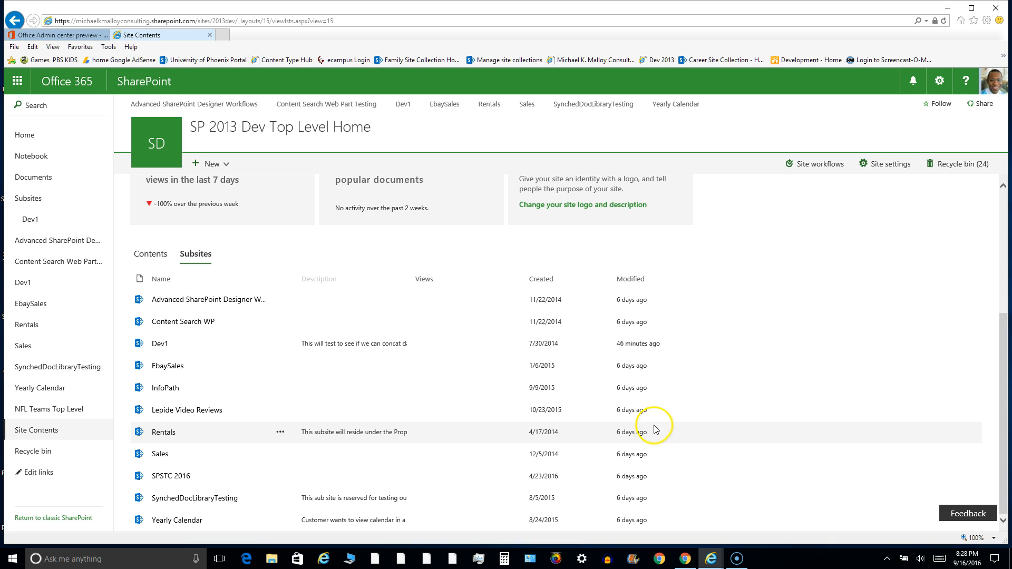
mouse_move(624, 313)
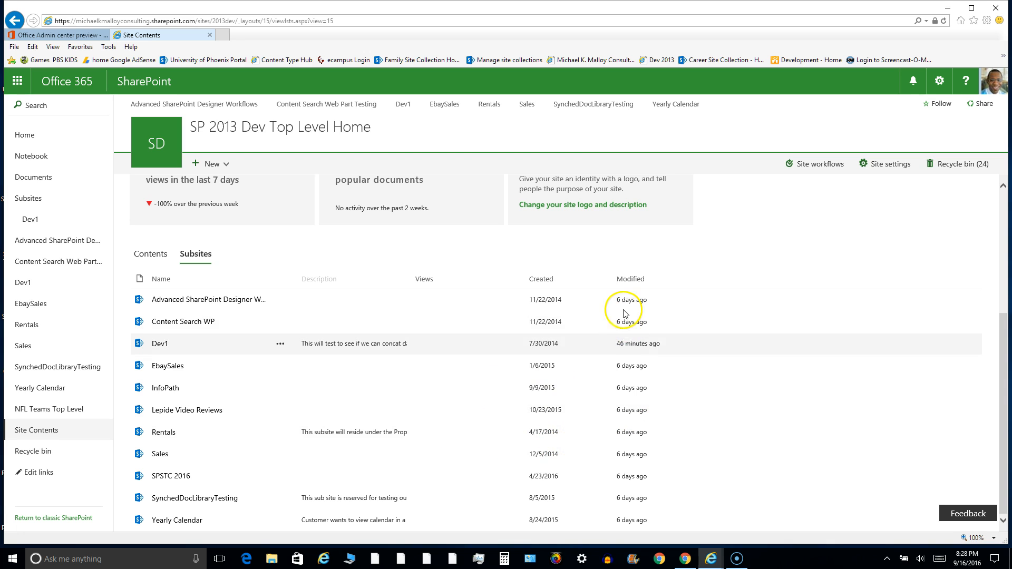
mouse_move(484, 330)
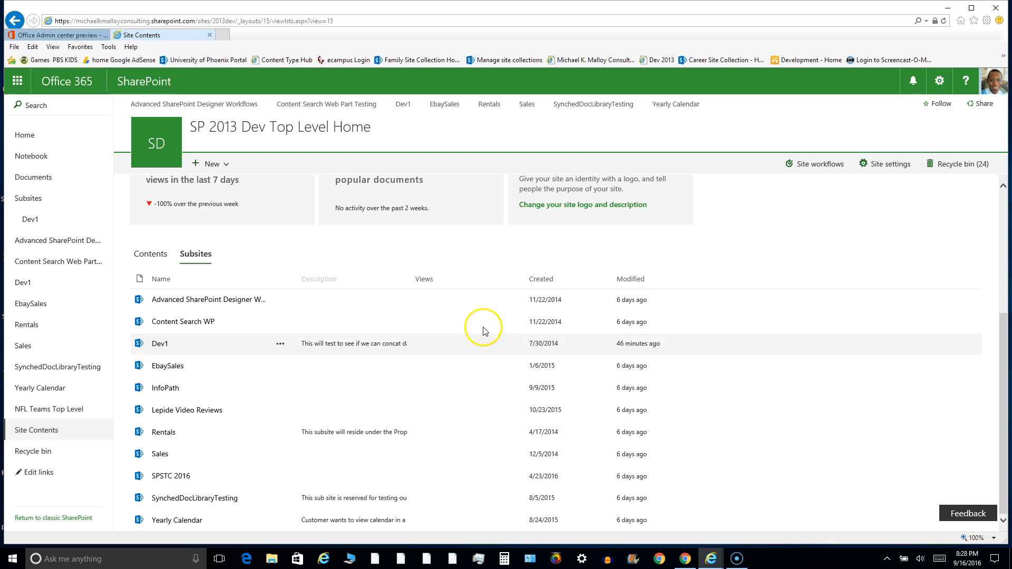
mouse_move(244, 366)
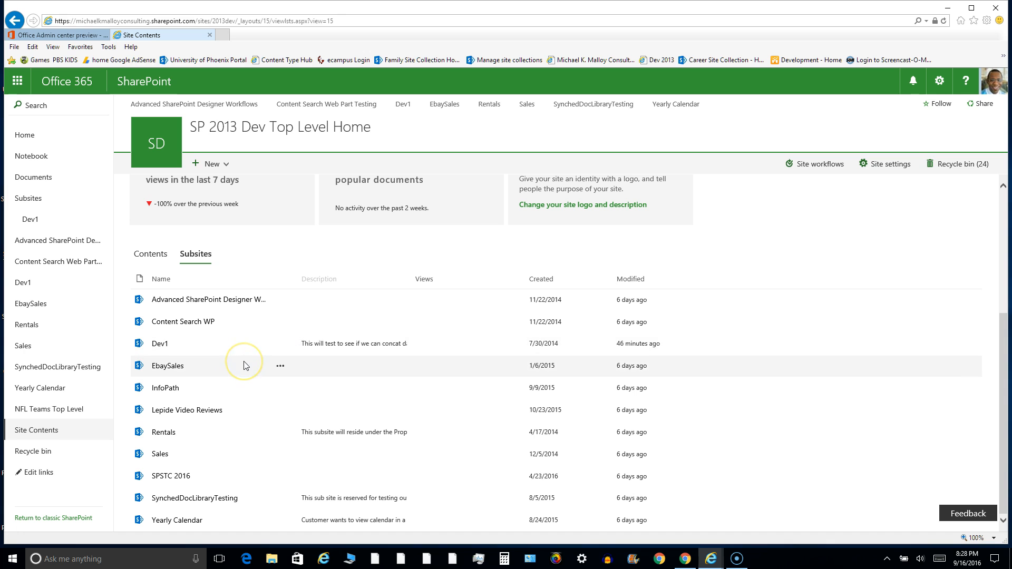
scroll(up, 3)
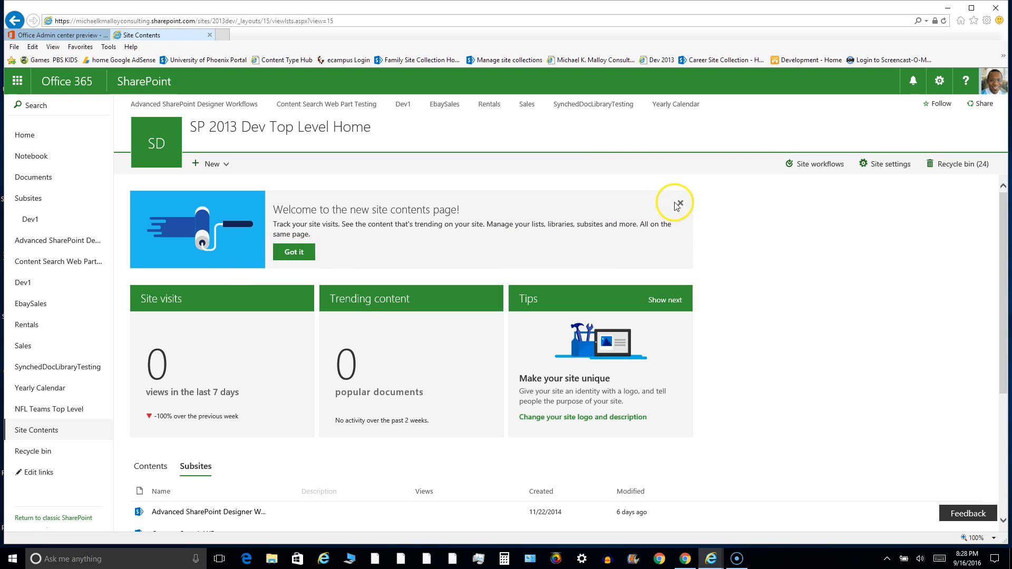
Dismiss the welcome banner so the statistics tiles sit above the subsites list.
click(677, 204)
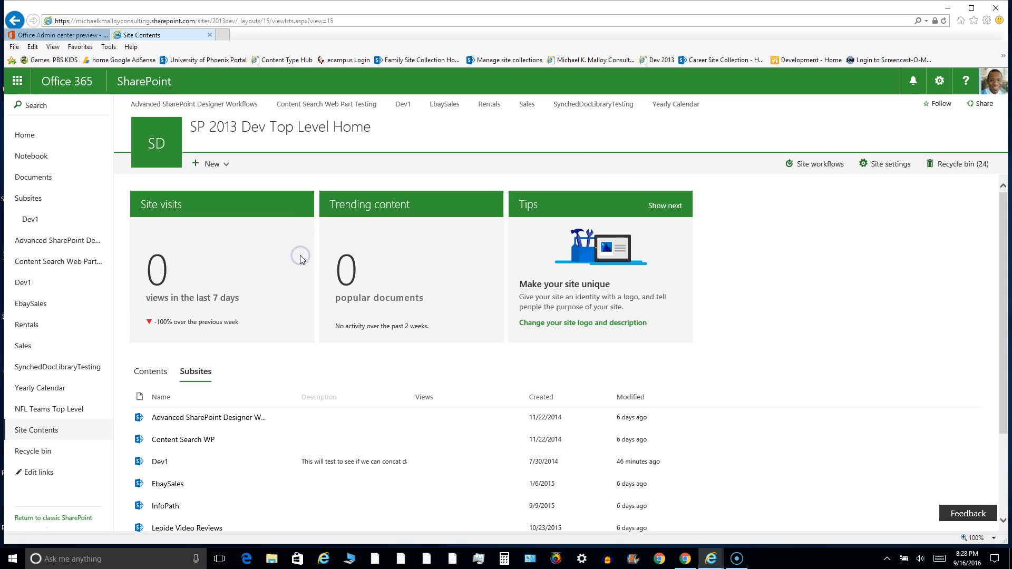
mouse_move(390, 257)
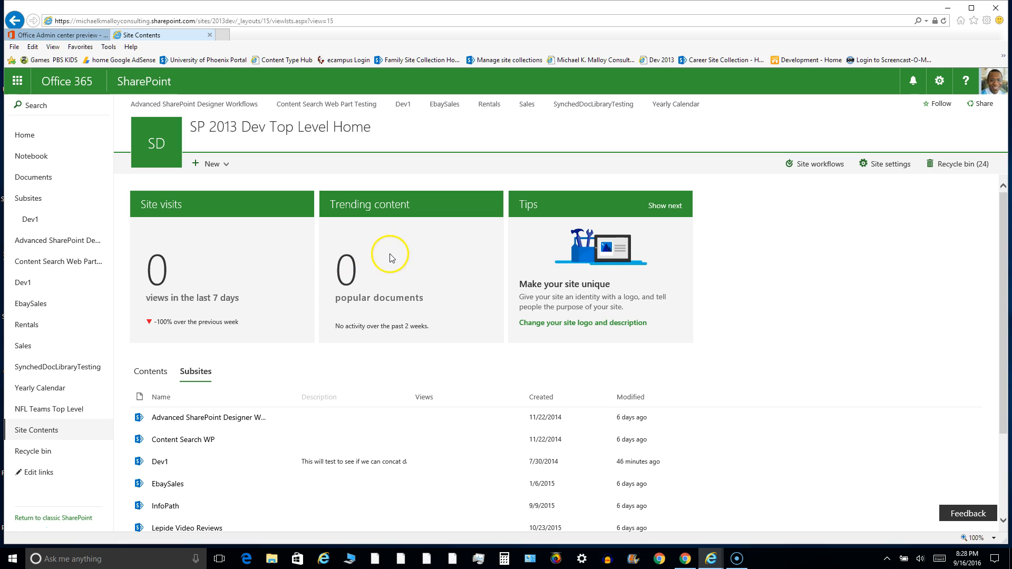
mouse_move(316, 289)
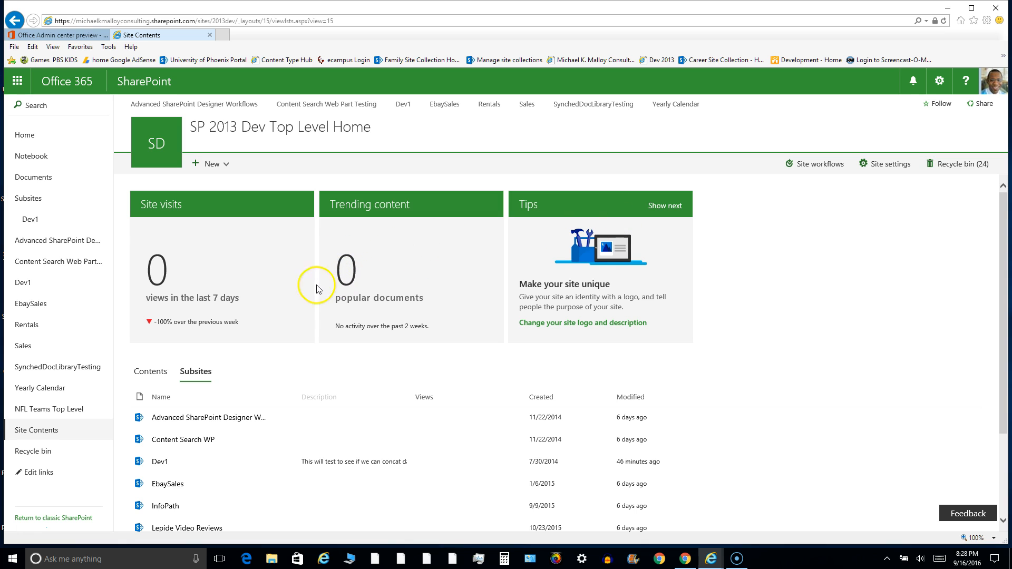
mouse_move(304, 285)
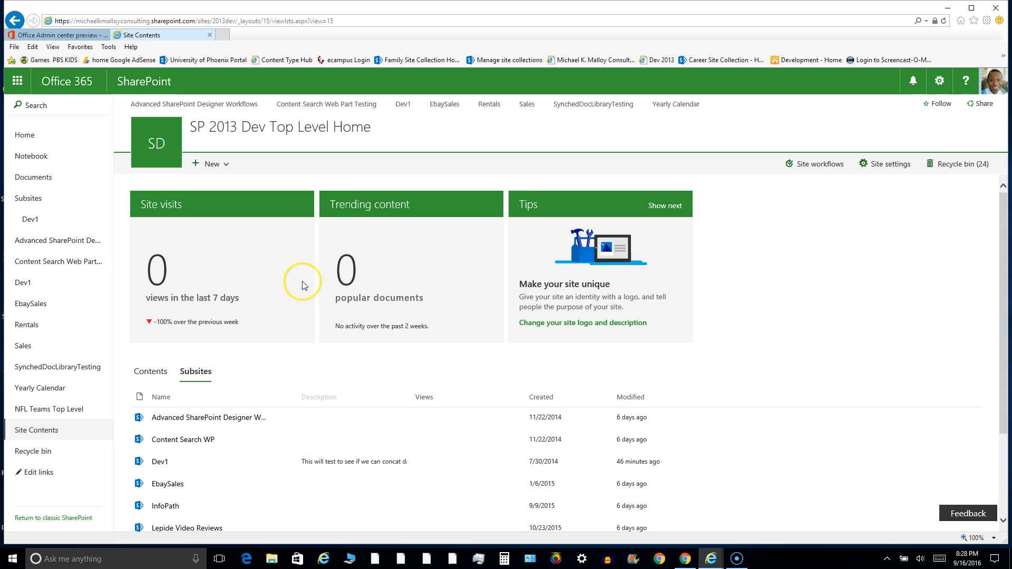
mouse_move(304, 285)
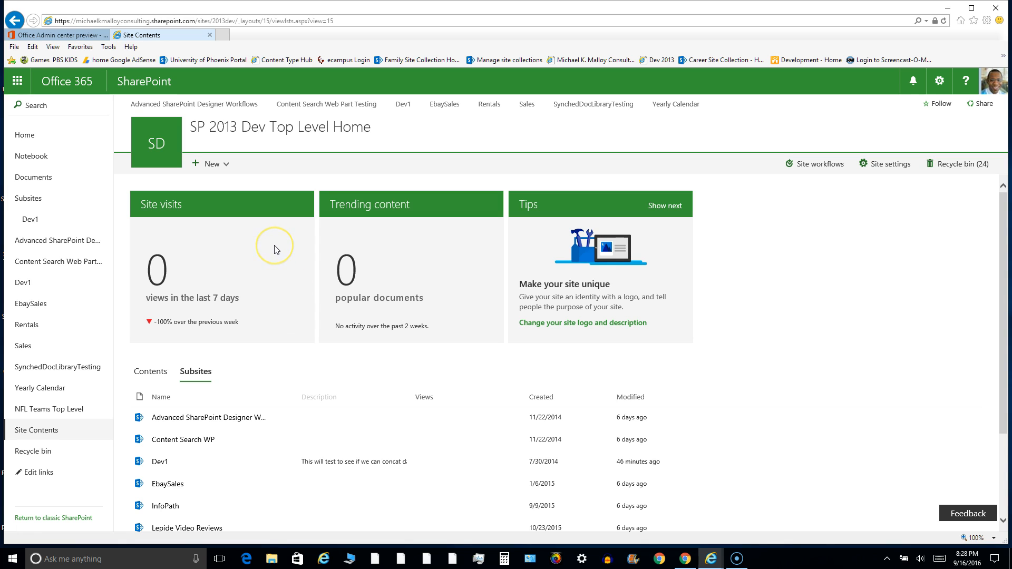
mouse_move(275, 250)
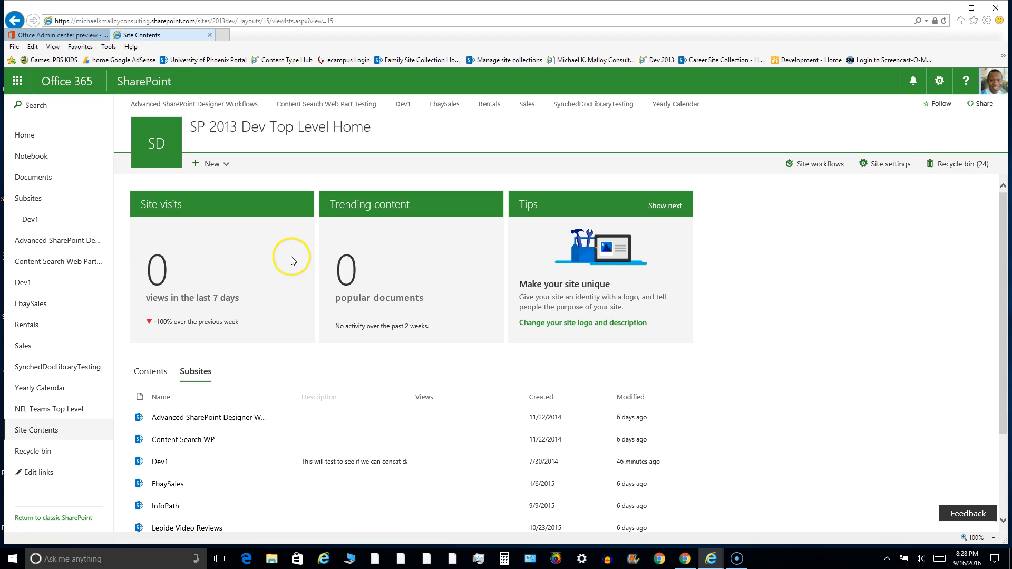
mouse_move(430, 233)
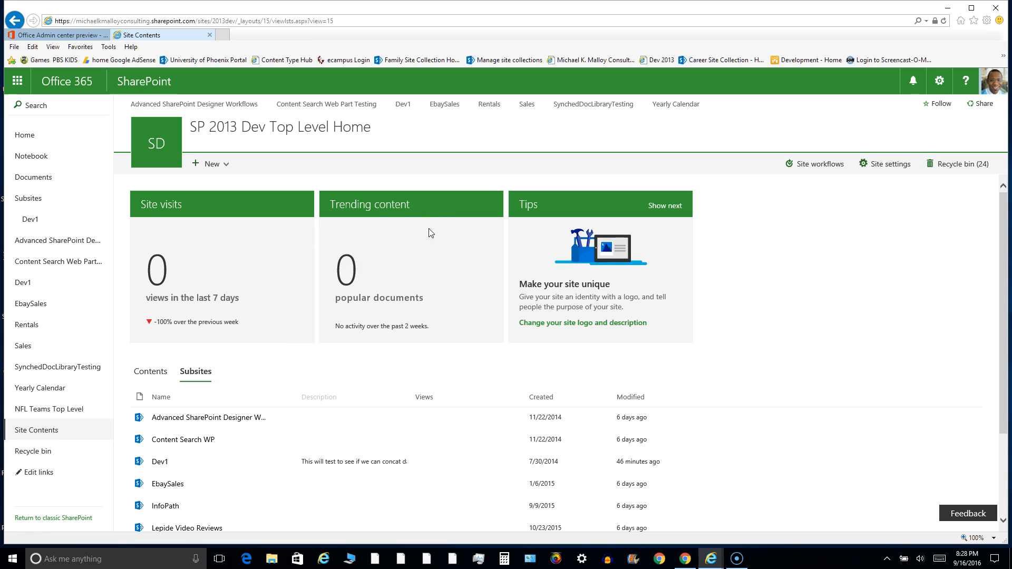
mouse_move(309, 204)
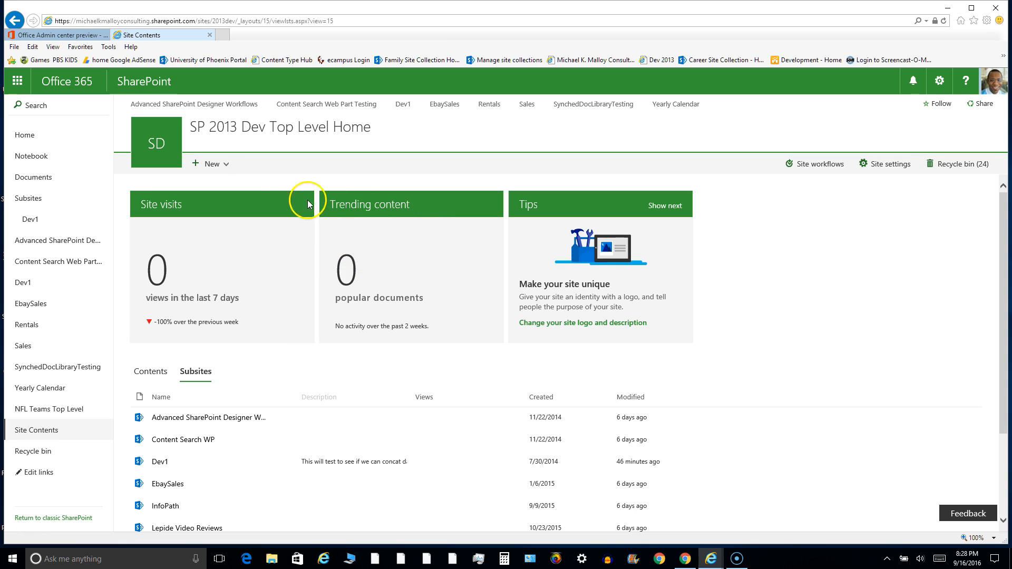
Choose App from the New menu's list, document library, app and subsite options.
click(211, 164)
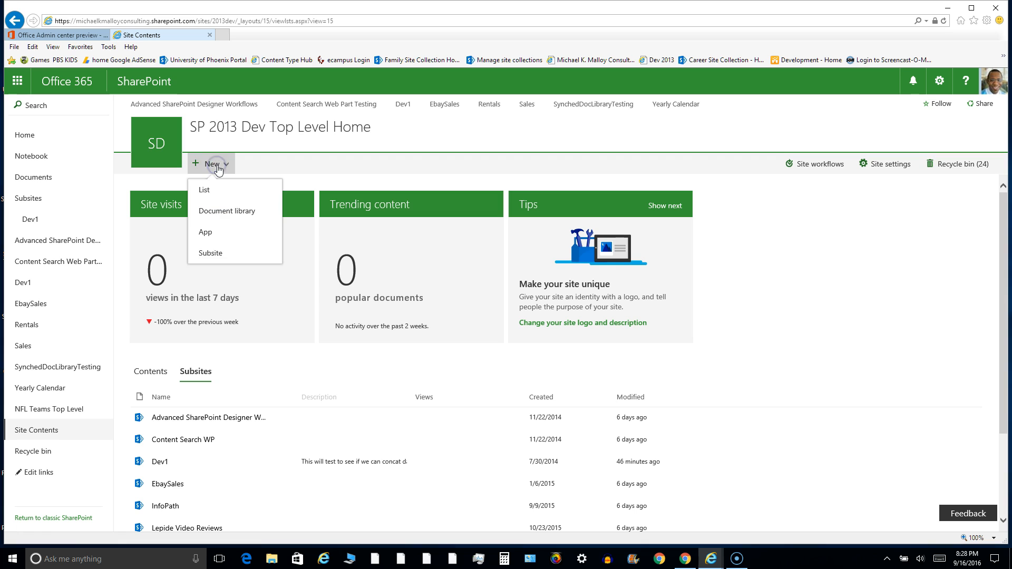
mouse_move(203, 190)
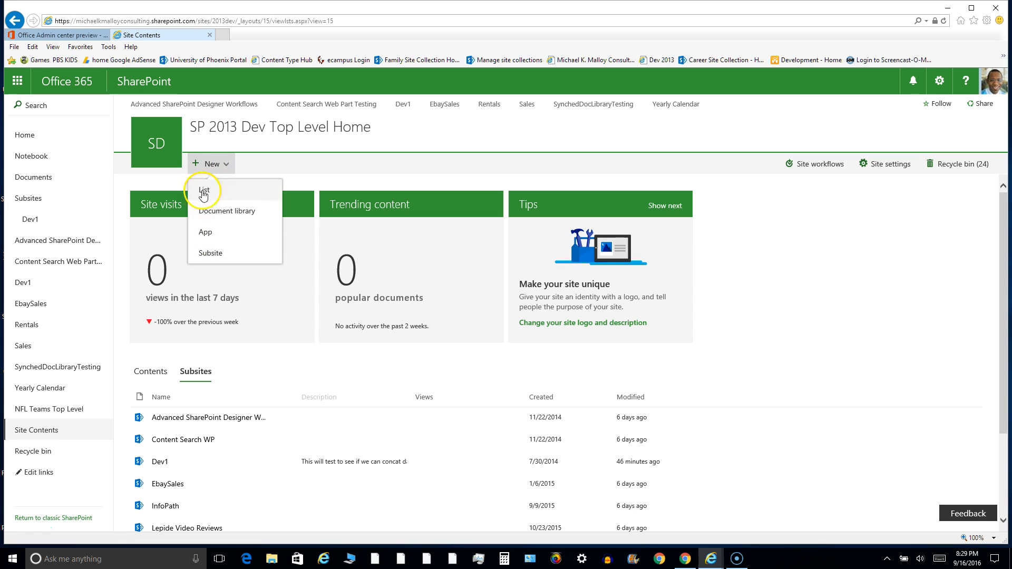
mouse_move(205, 235)
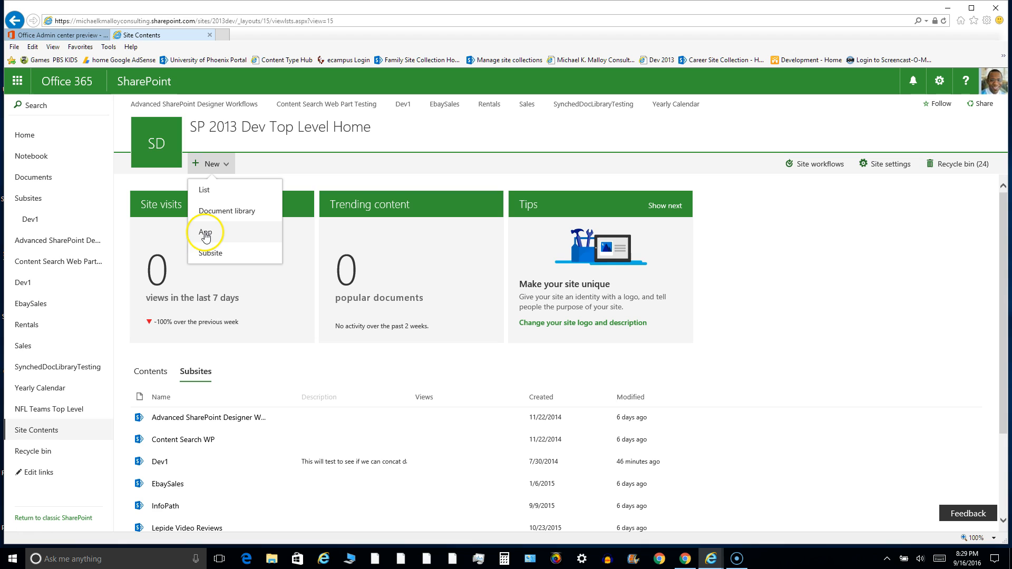
mouse_move(206, 219)
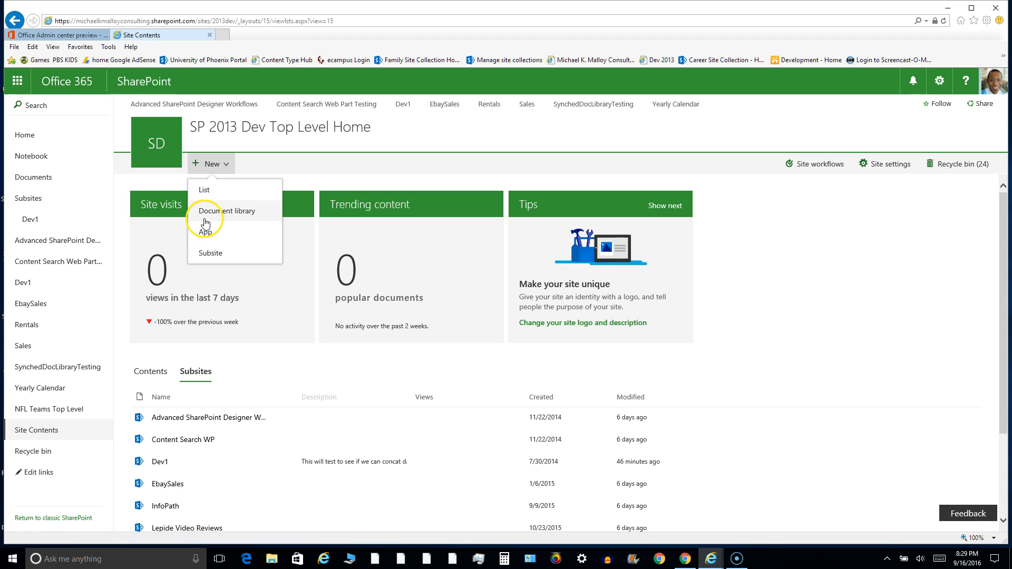
mouse_move(202, 233)
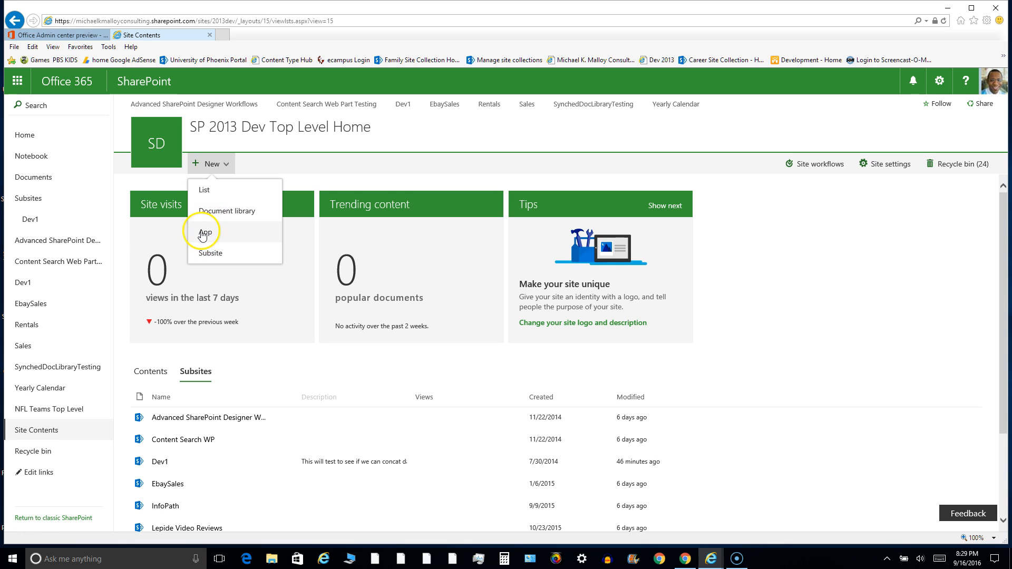
mouse_move(204, 234)
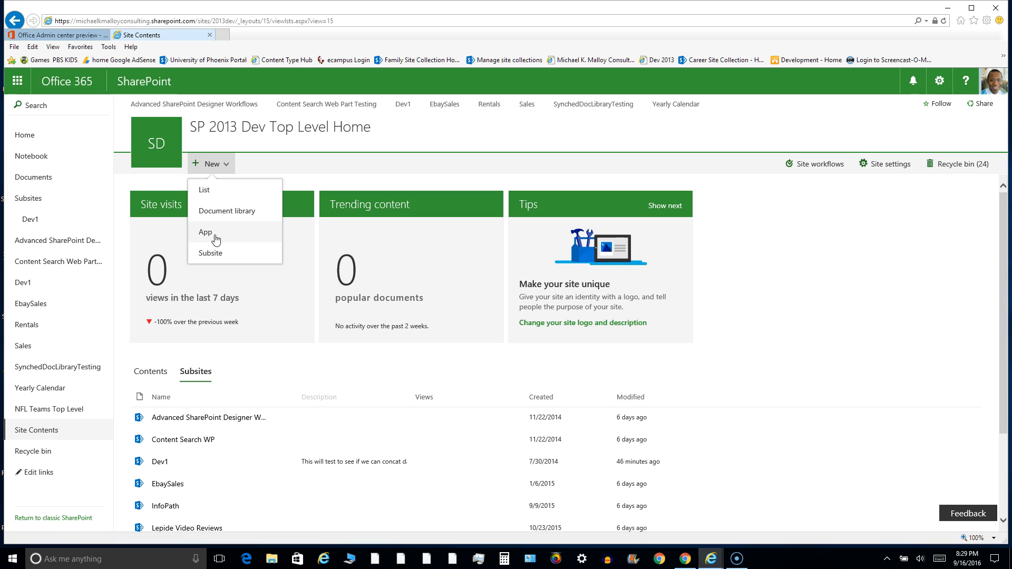
click(205, 232)
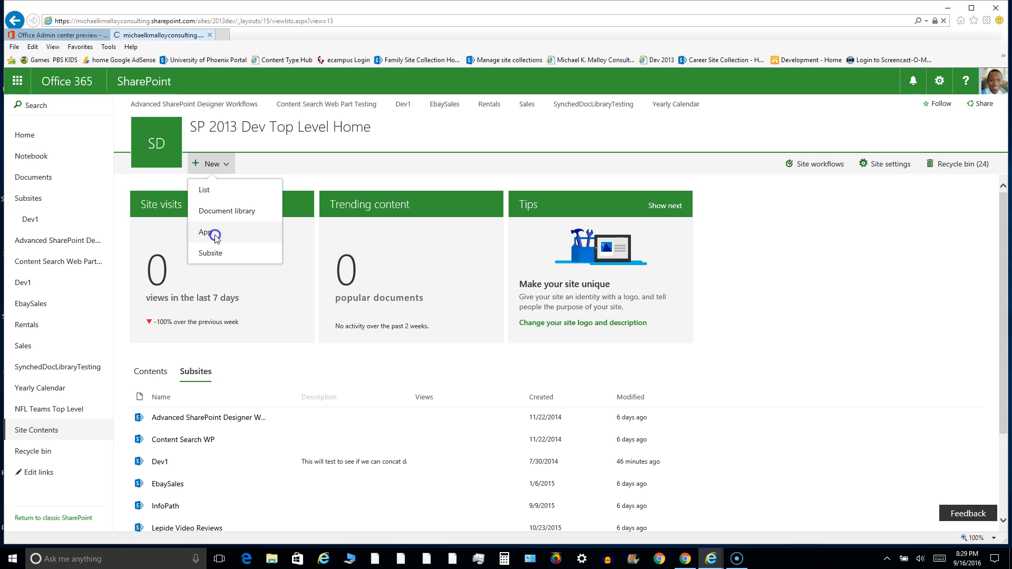
Load the classic Your Apps page and review the noteworthy apps and addable libraries and lists.
click(206, 232)
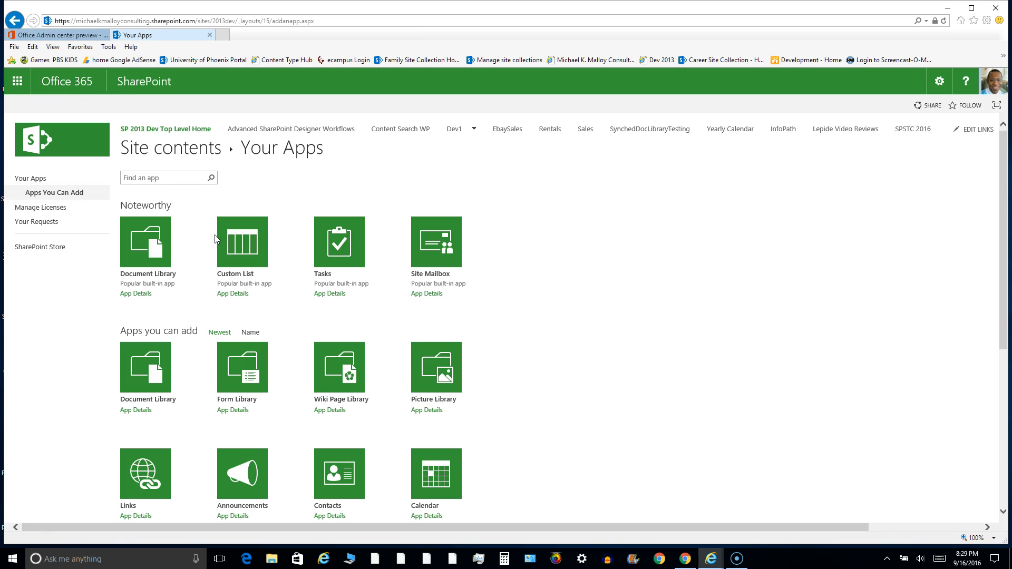
scroll(down, 3)
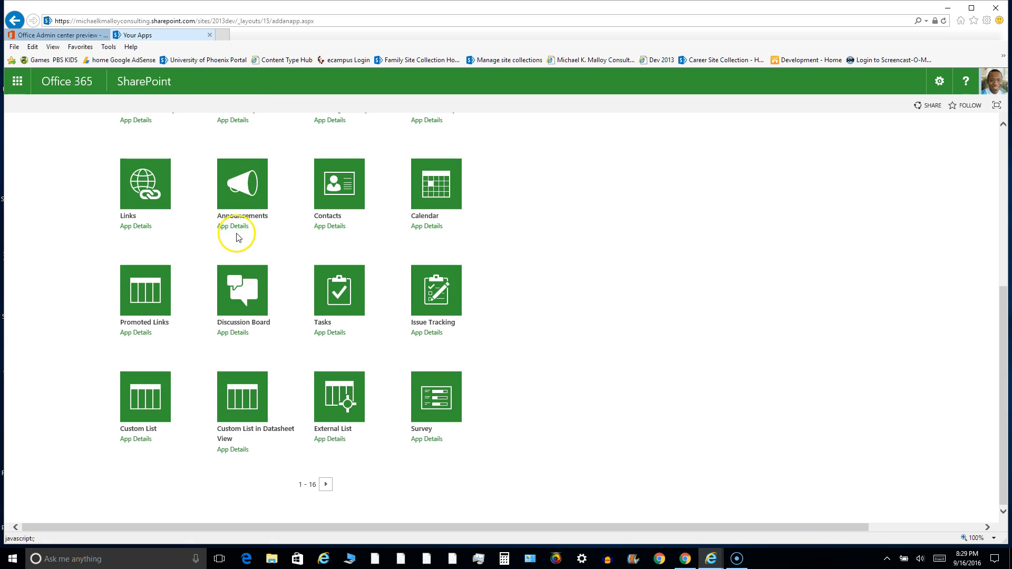
scroll(up, 3)
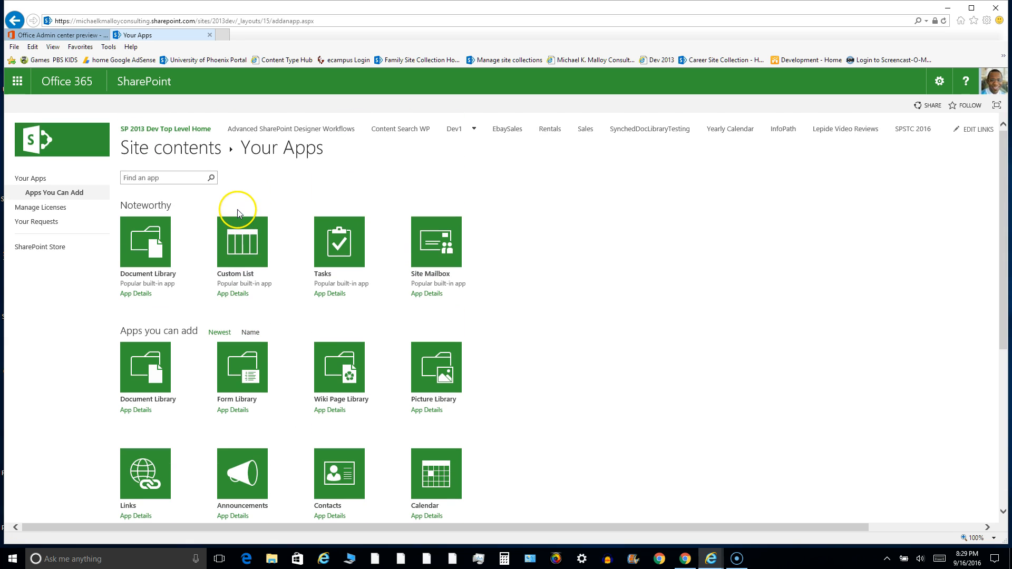
mouse_move(208, 260)
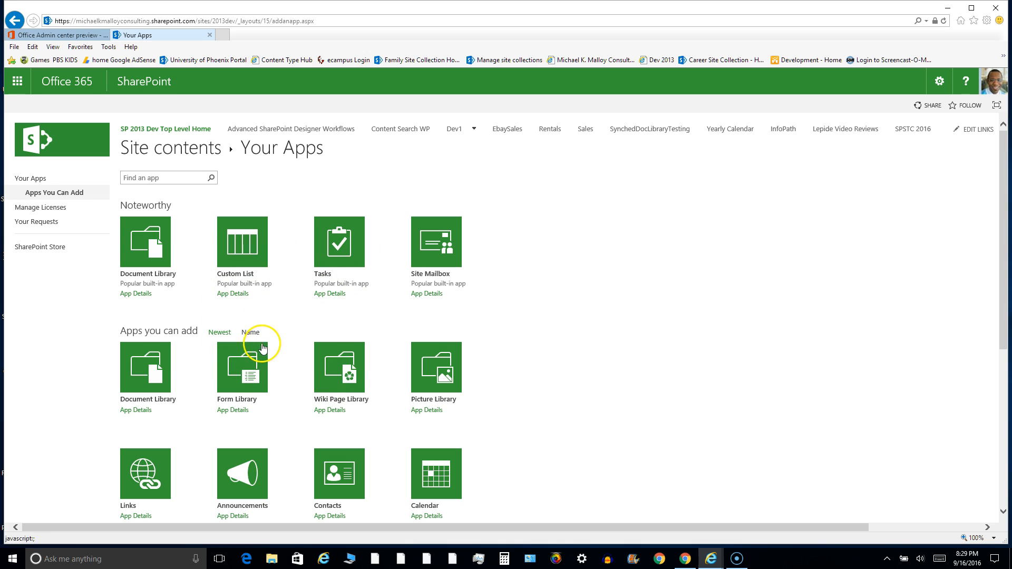
mouse_move(272, 341)
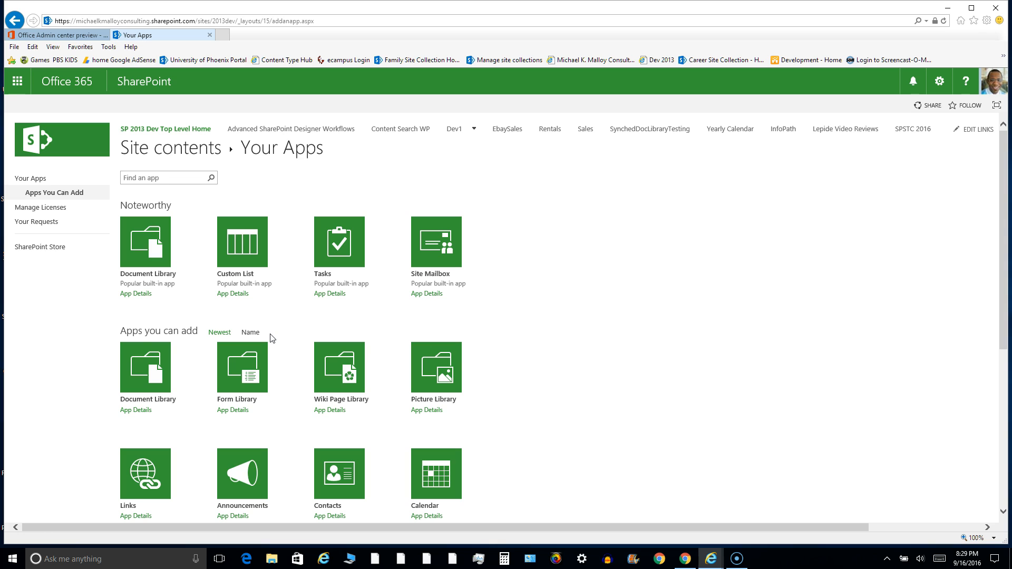
mouse_move(302, 251)
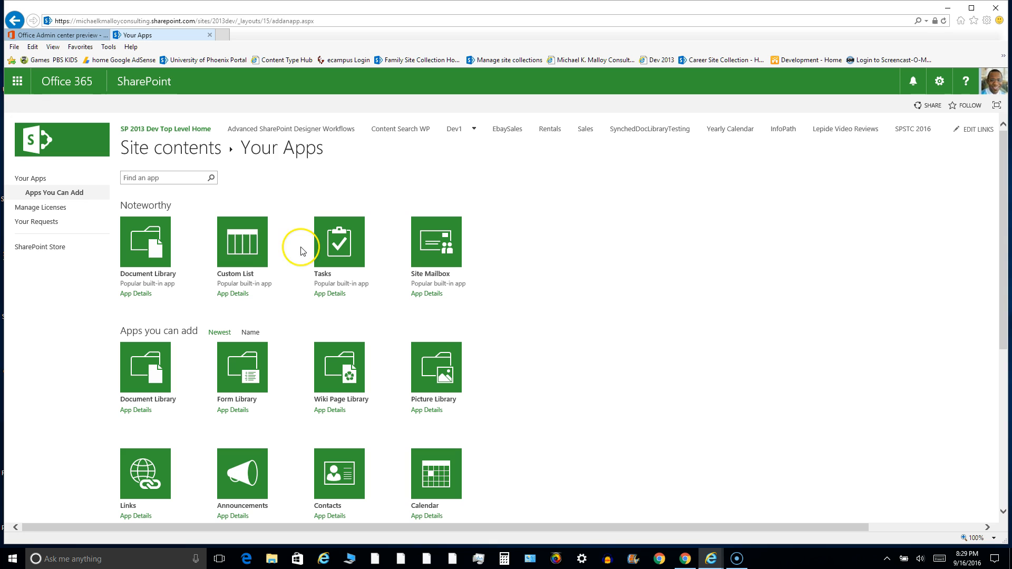
mouse_move(374, 277)
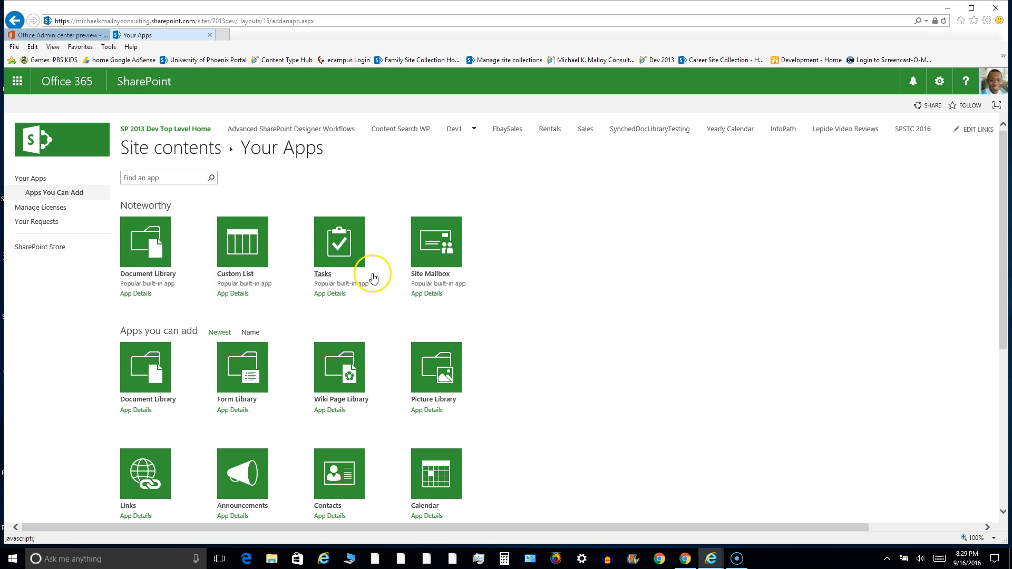
mouse_move(251, 183)
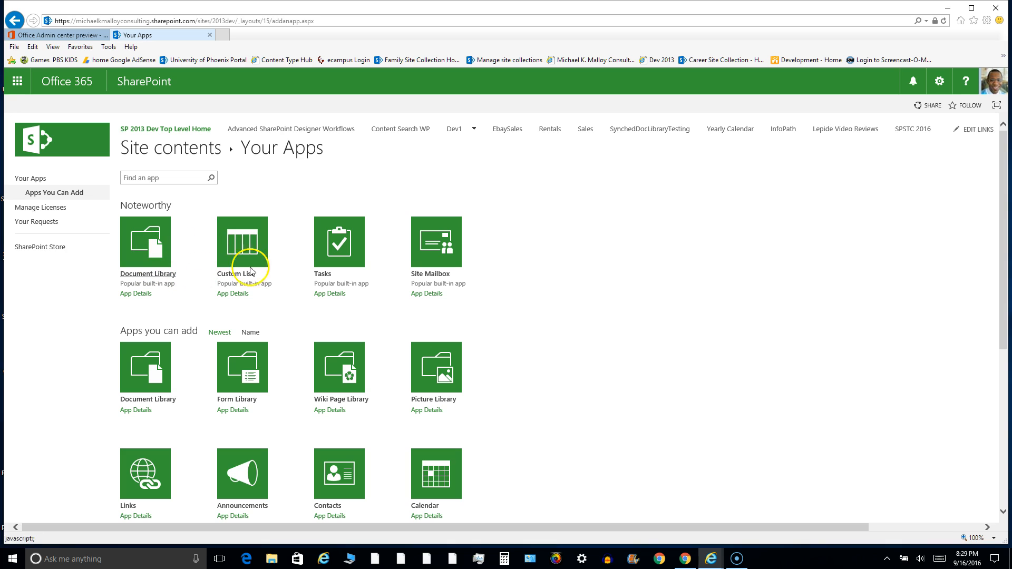
mouse_move(282, 263)
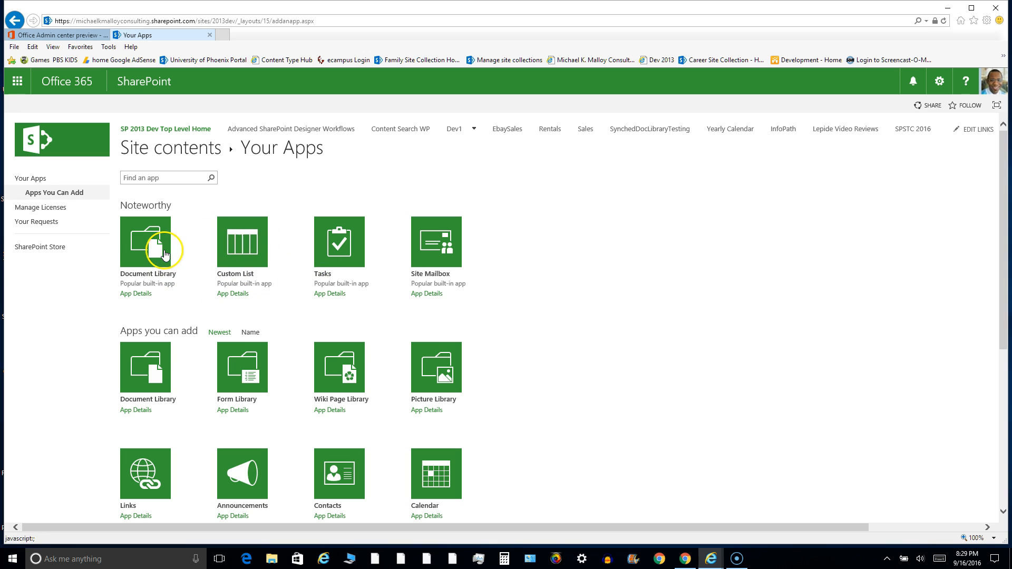
mouse_move(243, 242)
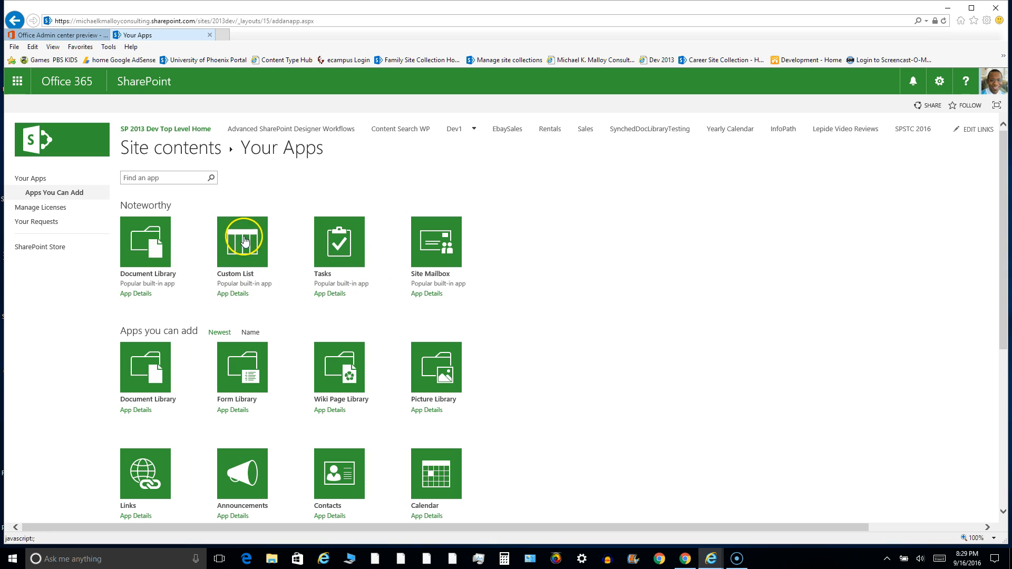
mouse_move(243, 286)
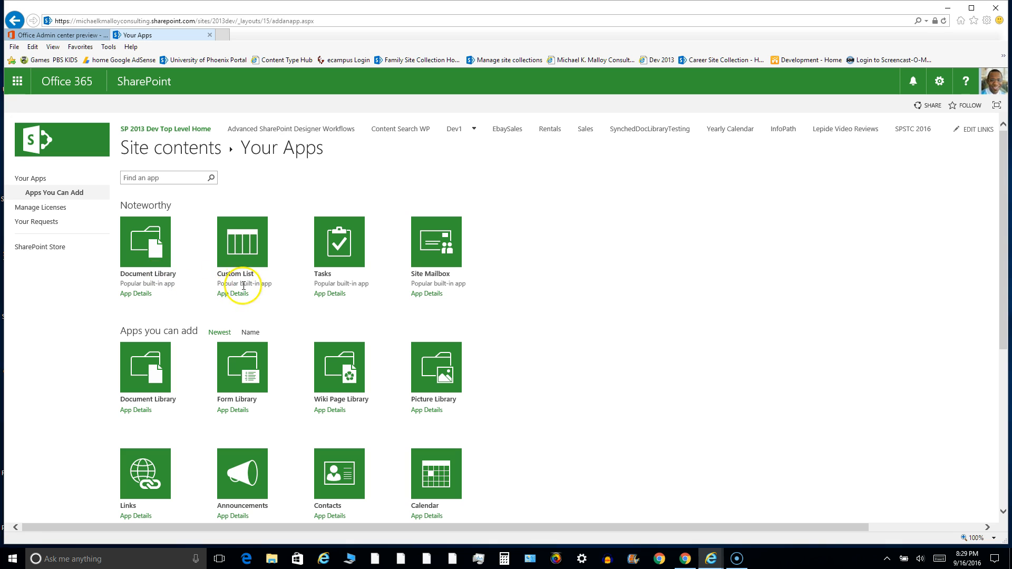
mouse_move(336, 257)
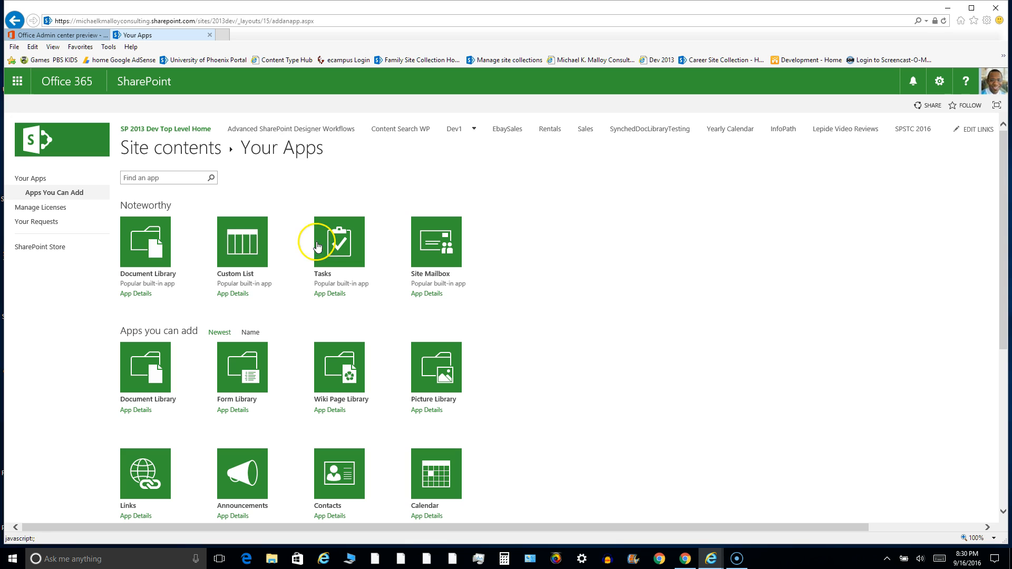
mouse_move(317, 255)
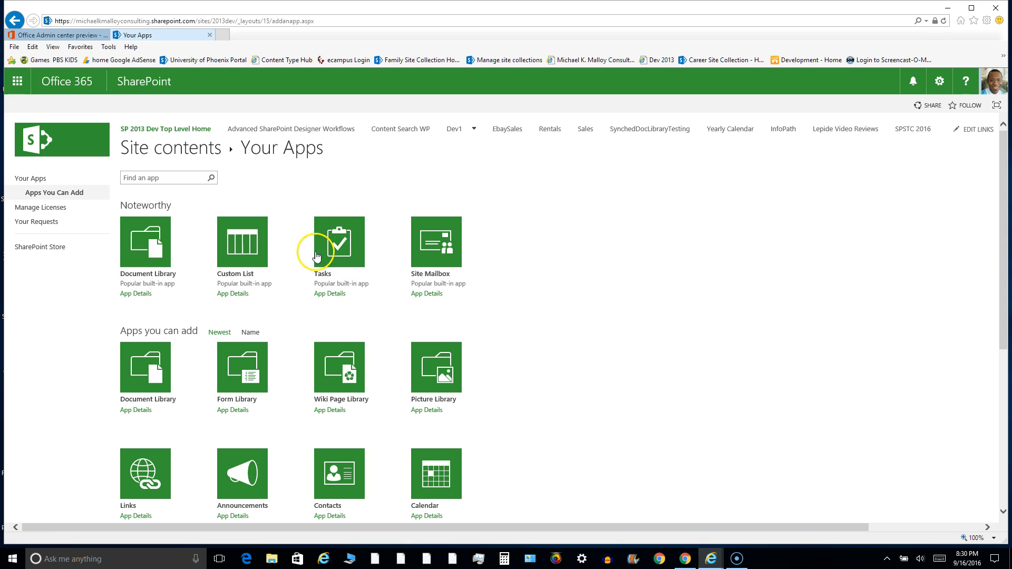
mouse_move(191, 335)
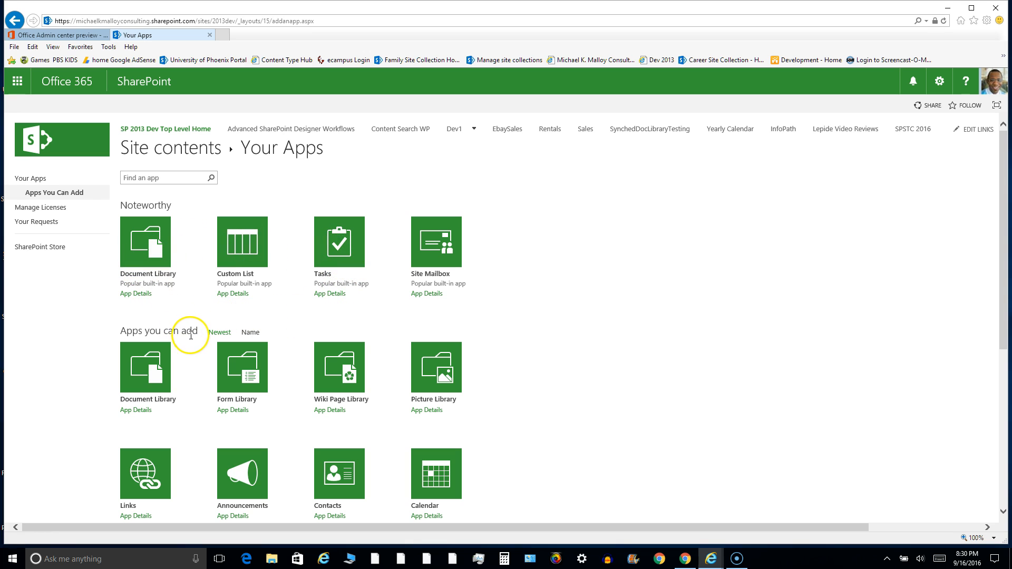
mouse_move(200, 342)
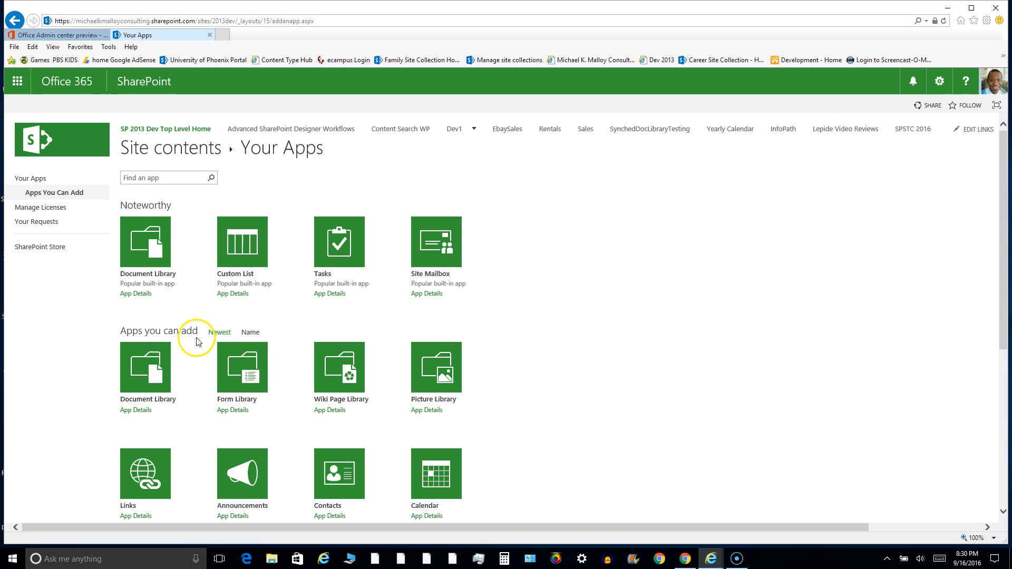
mouse_move(207, 241)
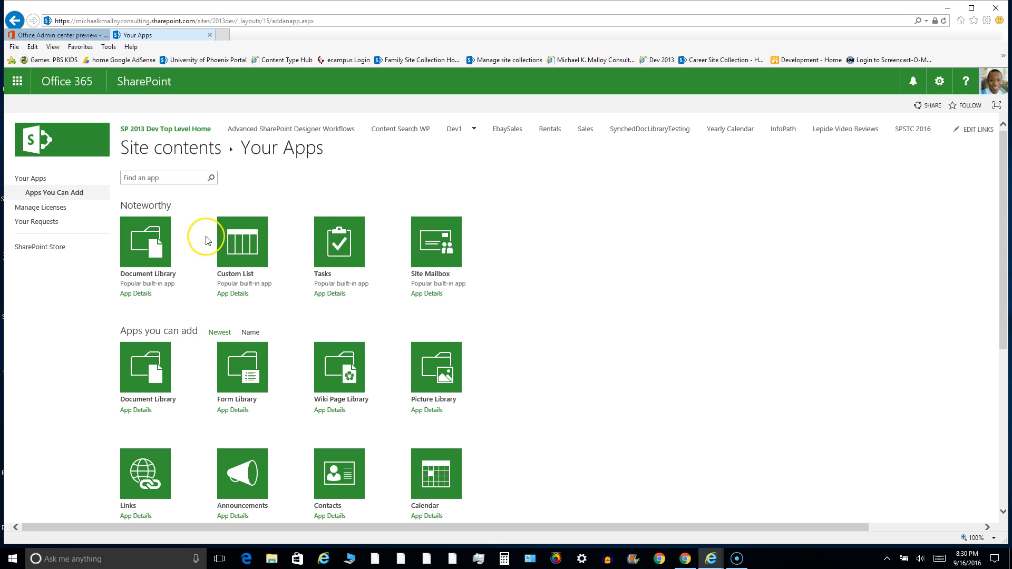
mouse_move(208, 241)
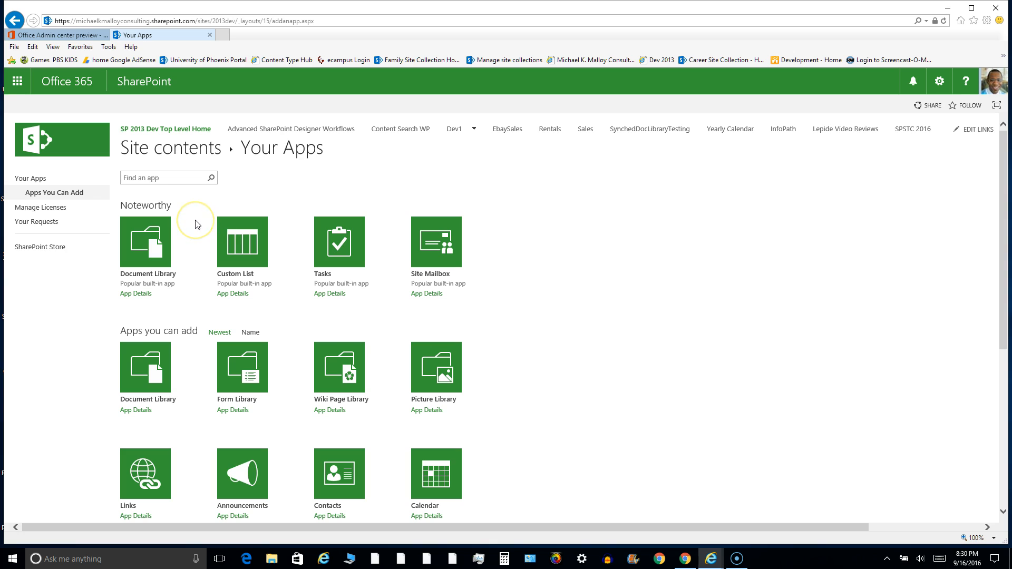
mouse_move(198, 224)
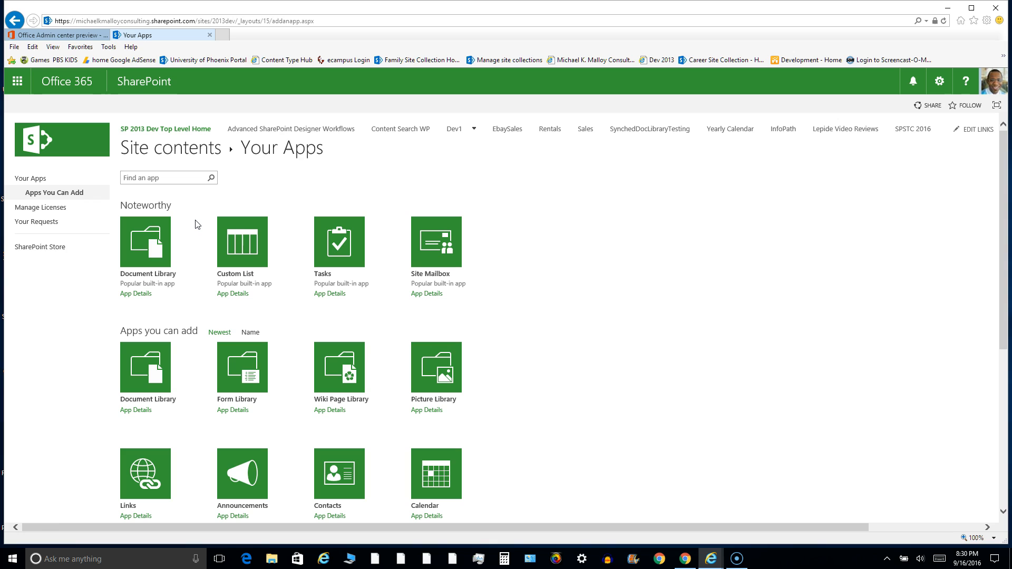
mouse_move(99, 275)
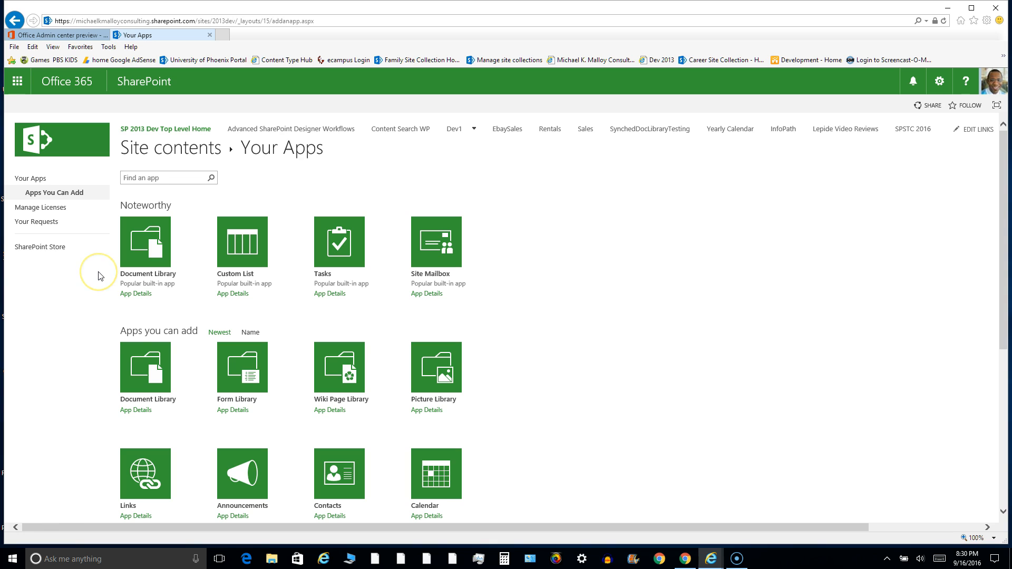